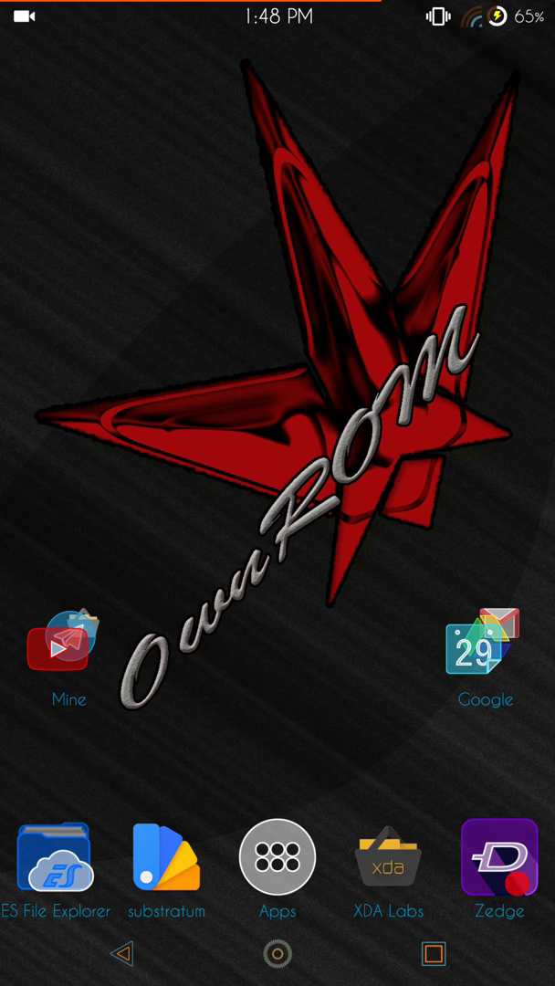
Browse the app drawer, then pull down the full quick settings panel.
{"action": "left_click", "coordinate": [278, 863]}
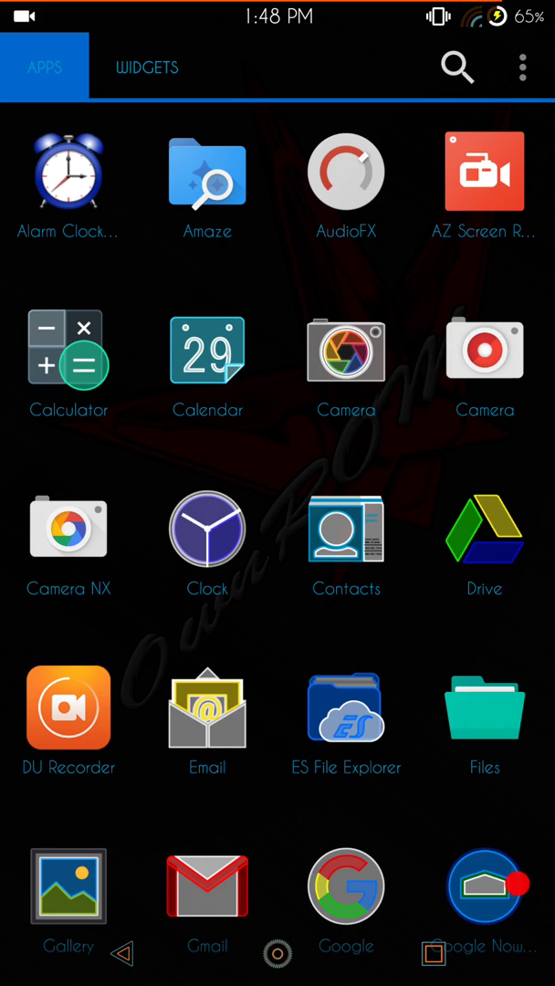
{"action": "scroll", "scroll_direction": "down", "scroll_amount": 3}
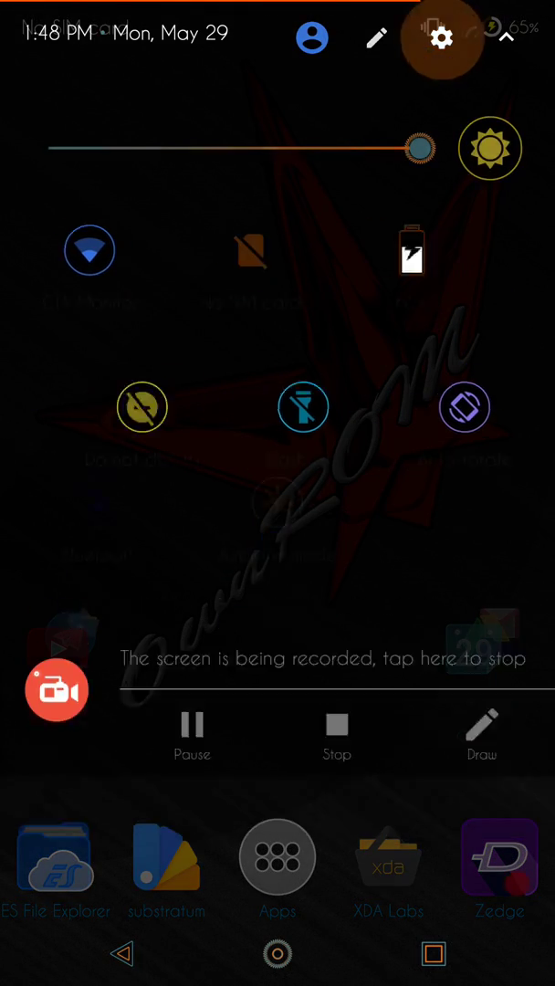
Open Settings from the quick settings gear and scroll down to the System section.
{"action": "left_click", "coordinate": [442, 40]}
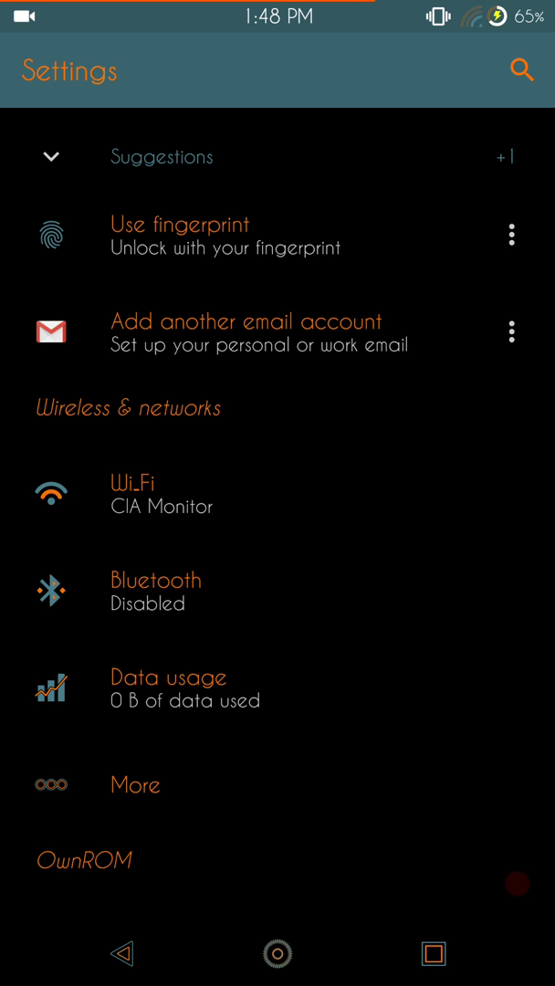
{"action": "scroll", "scroll_direction": "down", "scroll_amount": 3}
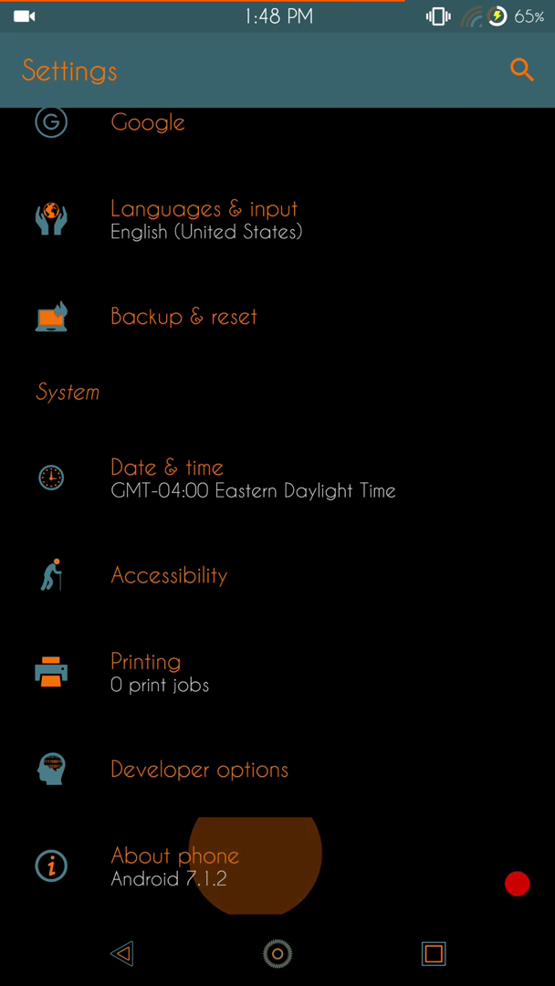
{"action": "left_click", "coordinate": [173, 855]}
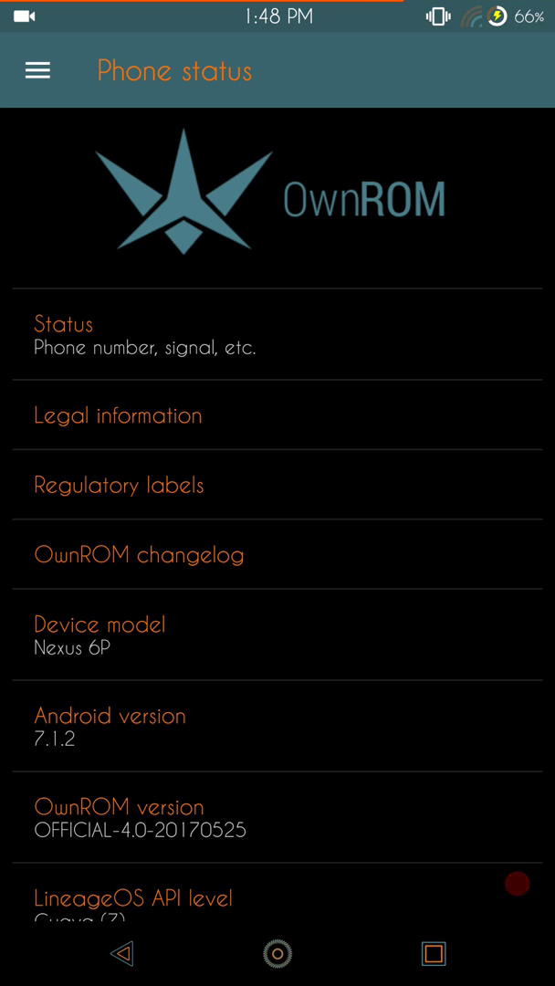
{"action": "scroll", "scroll_direction": "down", "scroll_amount": 3}
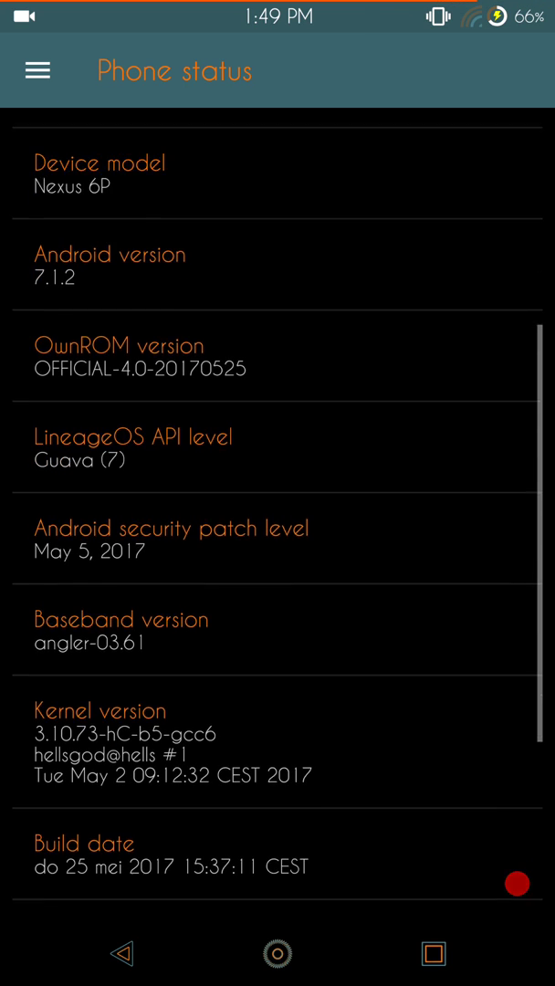
{"action": "scroll", "scroll_direction": "down", "scroll_amount": 3}
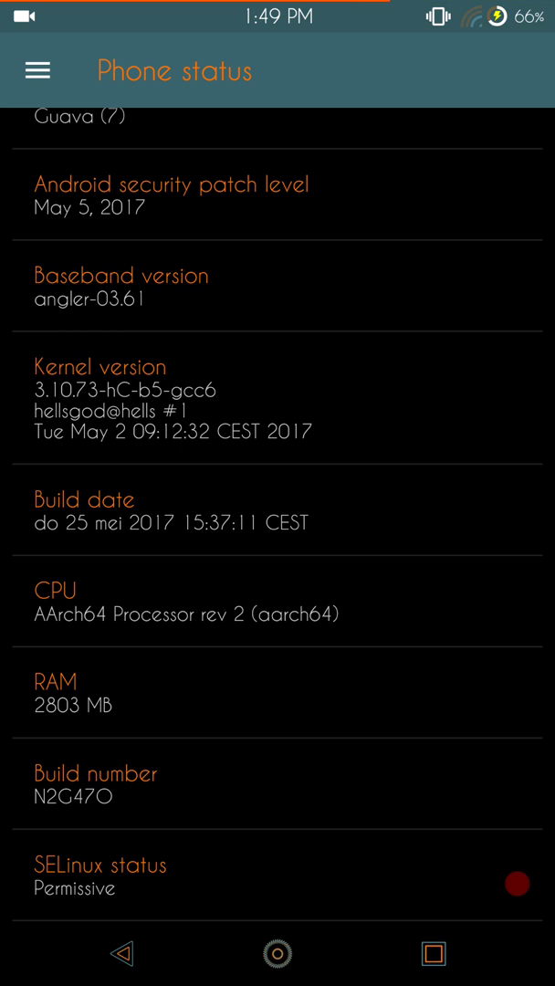
{"action": "scroll", "scroll_direction": "down", "scroll_amount": 3}
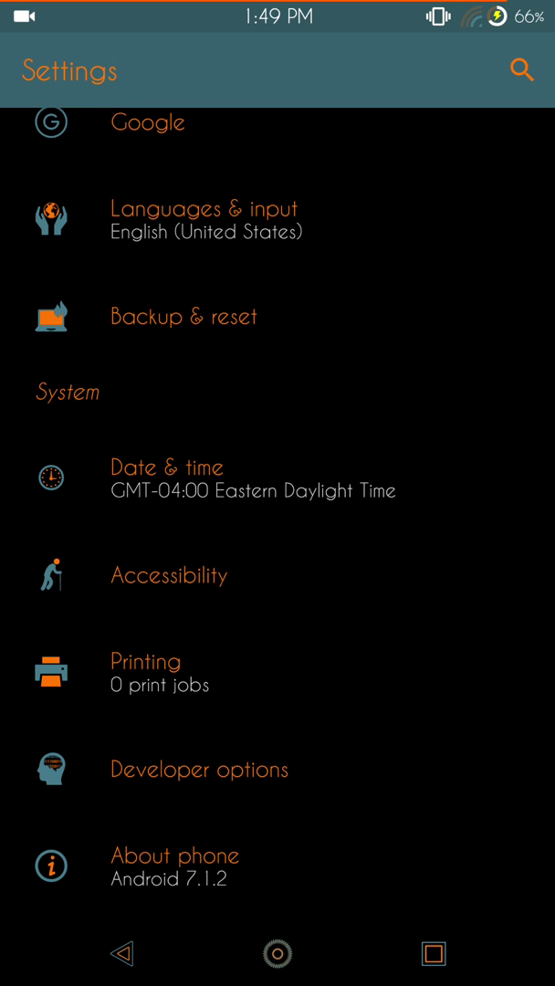
Scroll through Settings to the OwnROM section and enter OwnSettings.
{"action": "scroll", "scroll_direction": "down", "scroll_amount": 3}
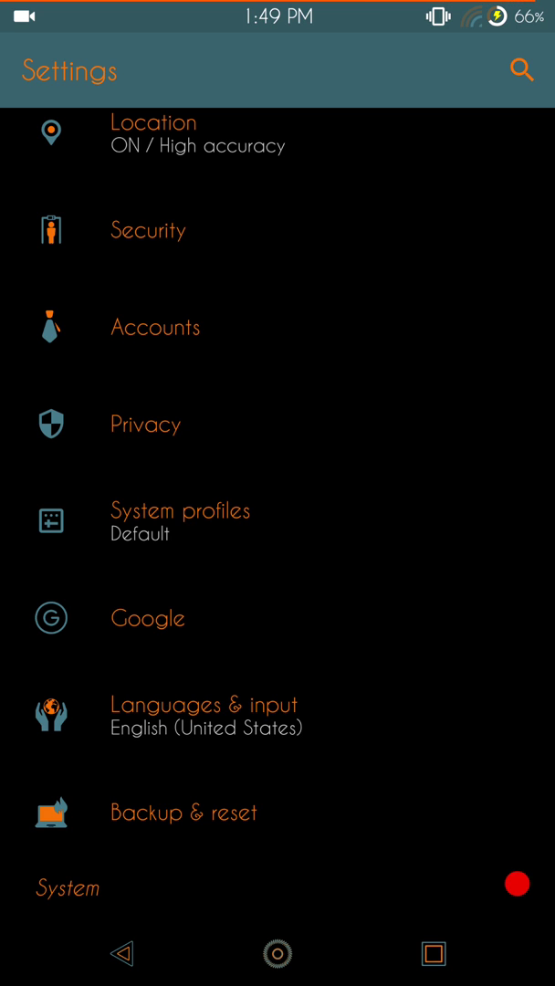
{"action": "scroll", "scroll_direction": "up", "scroll_amount": 3}
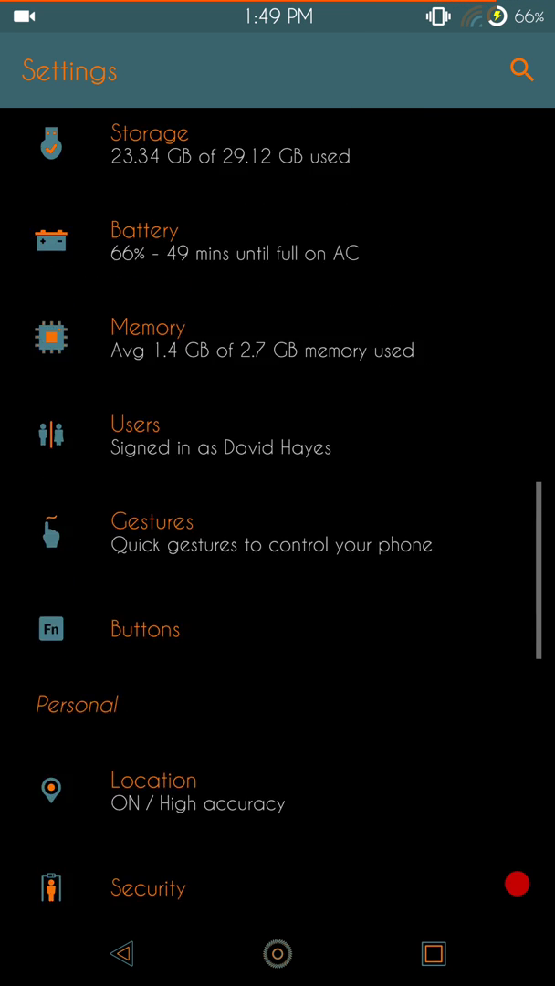
{"action": "scroll", "scroll_direction": "down", "scroll_amount": 3}
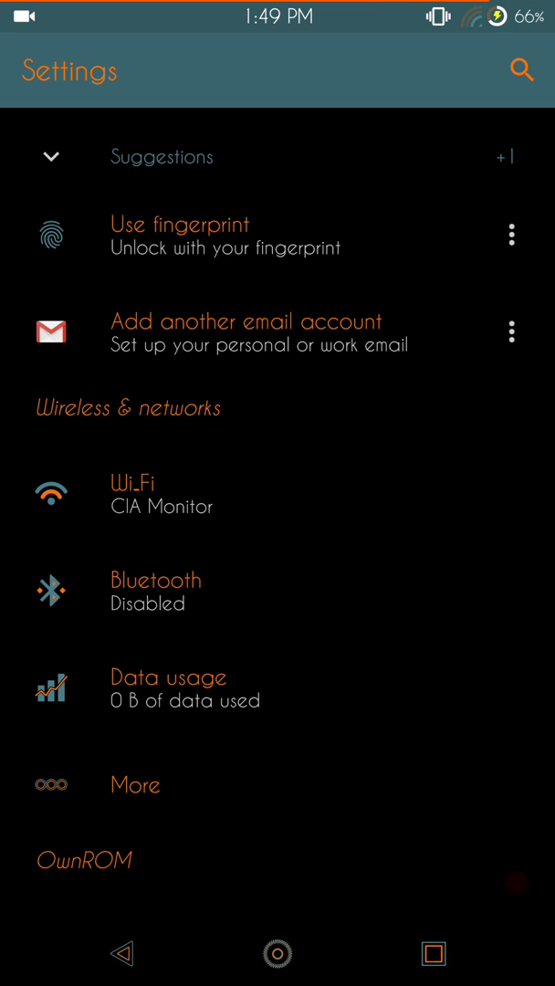
{"action": "scroll", "scroll_direction": "down", "scroll_amount": 3}
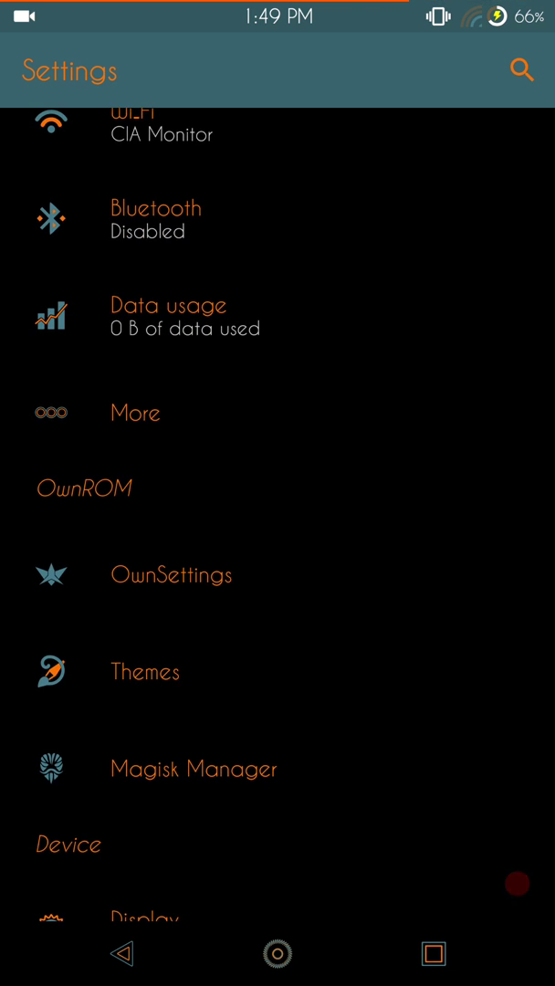
{"action": "left_click", "coordinate": [171, 574]}
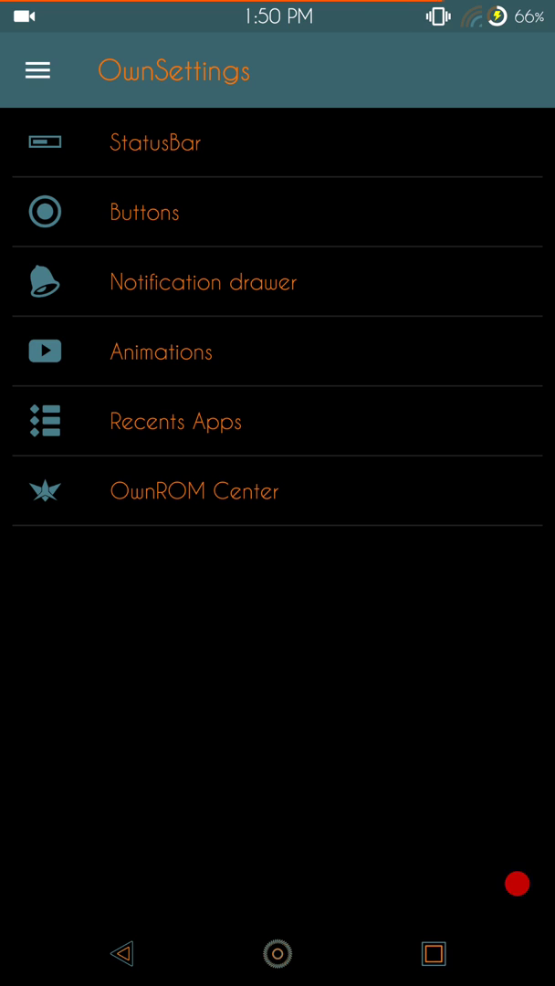
{"action": "left_click", "coordinate": [155, 142]}
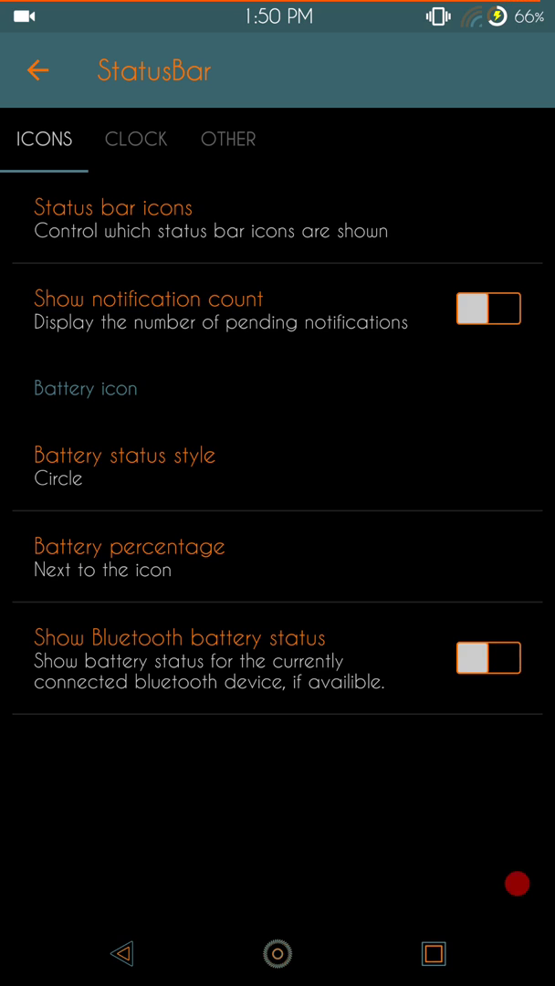
{"action": "left_click", "coordinate": [125, 455]}
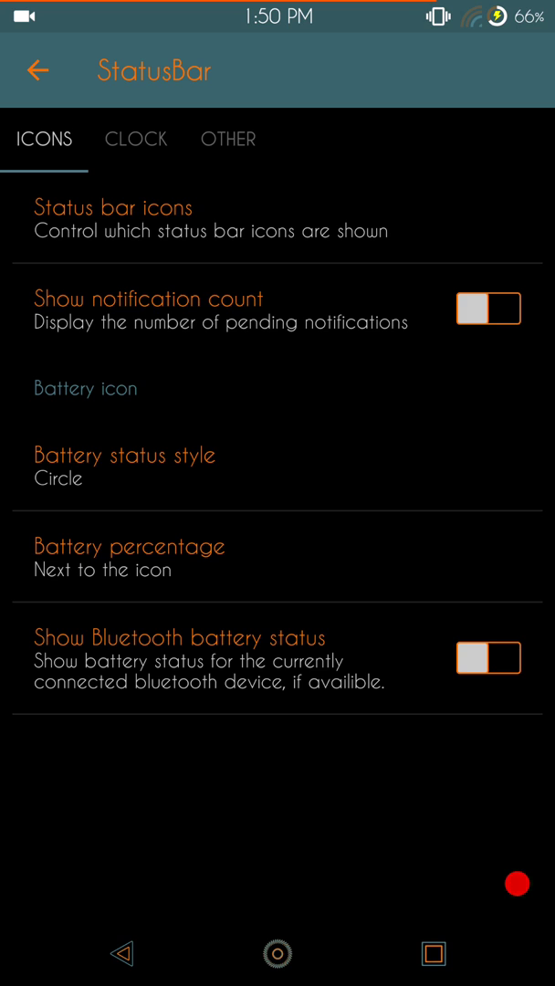
{"action": "left_click", "coordinate": [130, 545]}
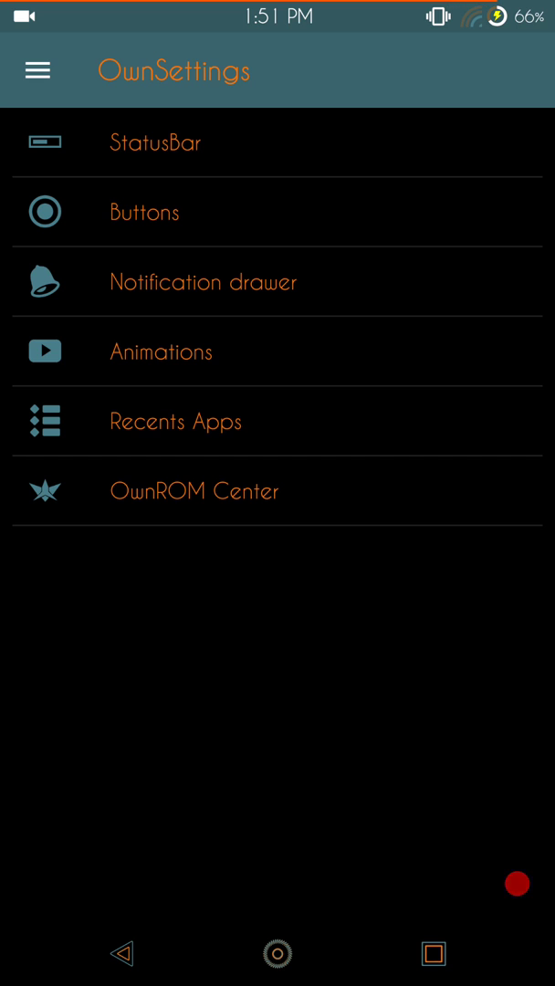
{"action": "left_click", "coordinate": [144, 212]}
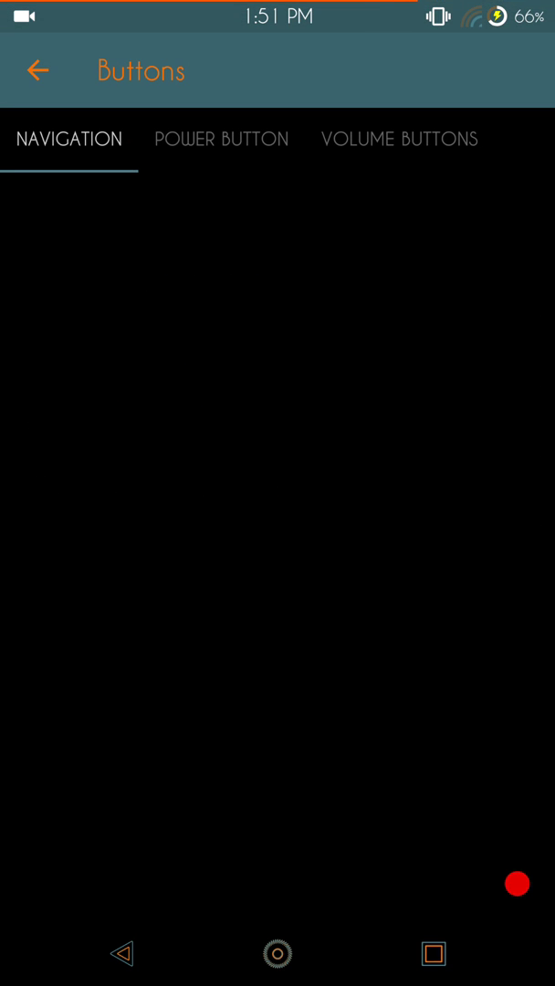
{"action": "left_click", "coordinate": [221, 139]}
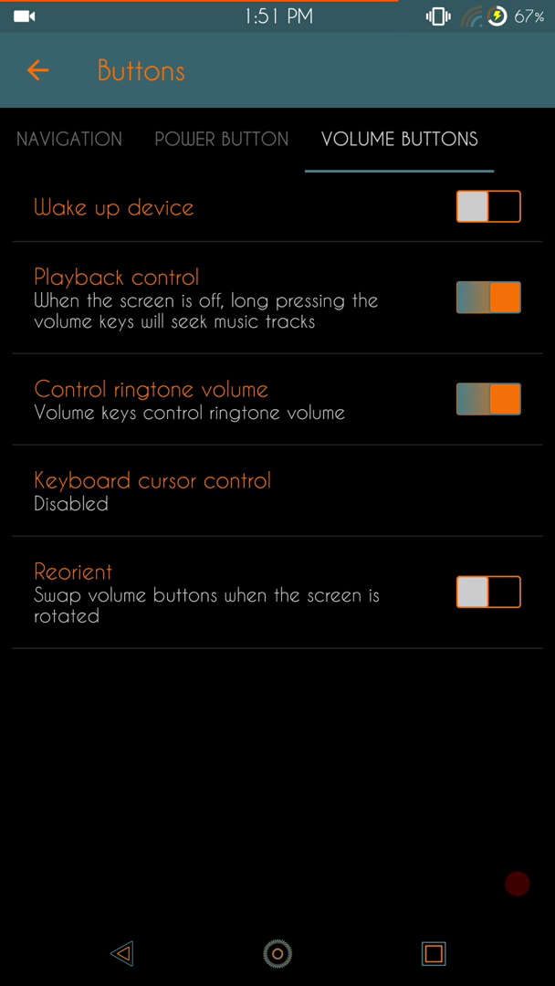
{"action": "left_click", "coordinate": [37, 71]}
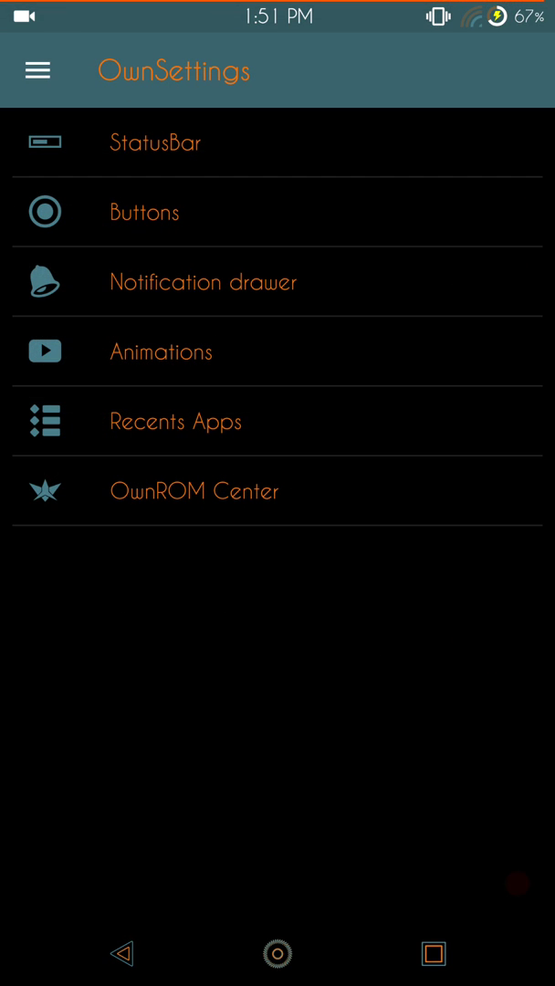
View the Notification drawer options, then open the Animations page on its System tab.
{"action": "left_click", "coordinate": [204, 282]}
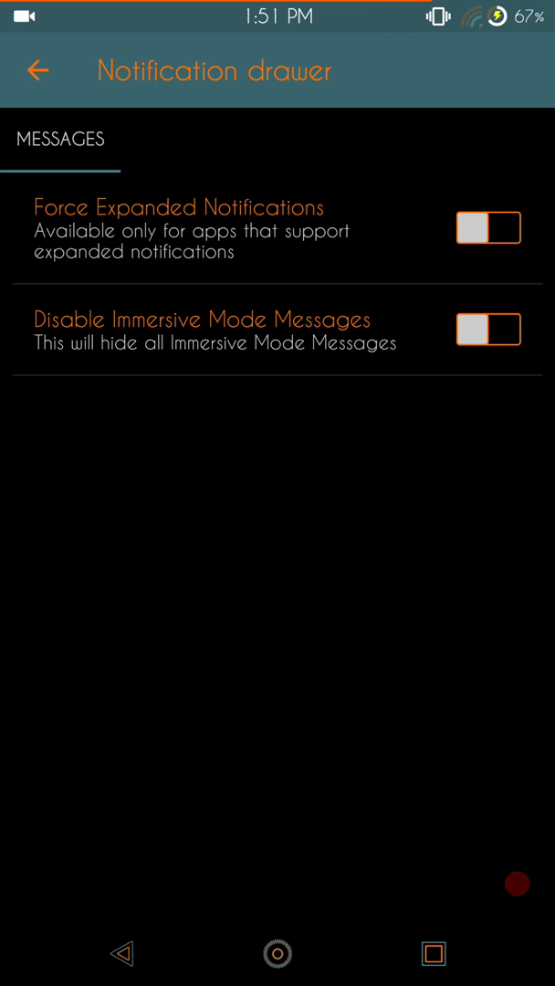
{"action": "left_click", "coordinate": [37, 70]}
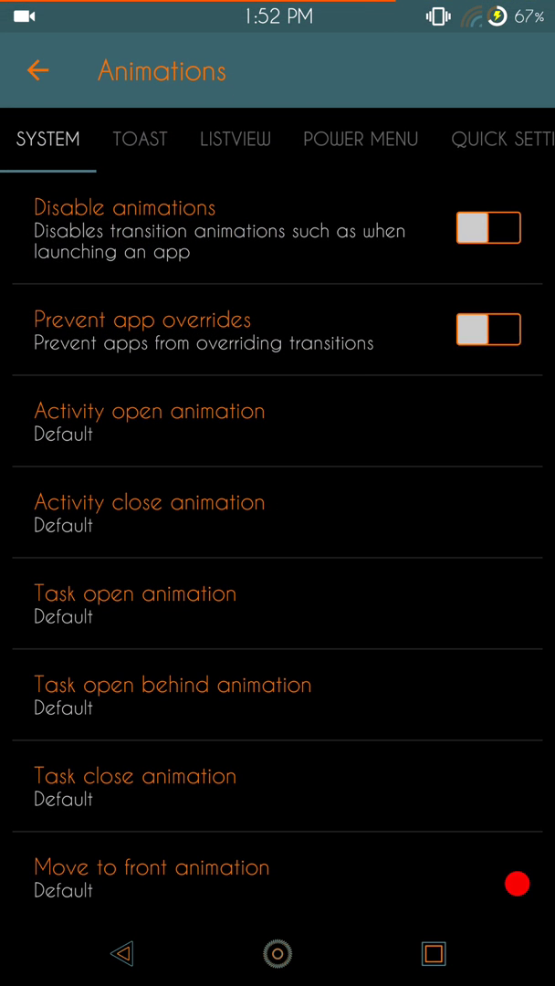
Review the System and Toast animation tabs, then show the ListView animation options.
{"action": "scroll", "scroll_direction": "down", "scroll_amount": 3}
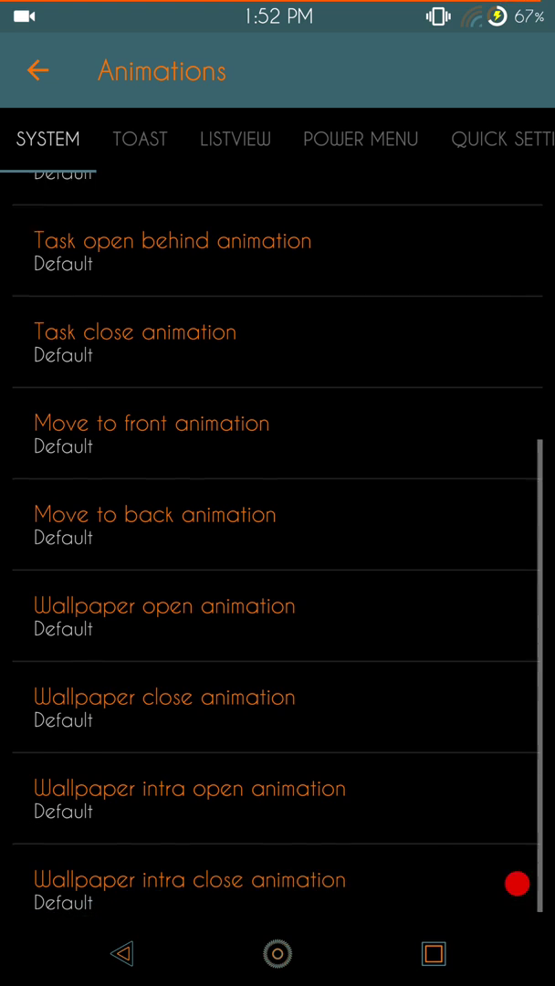
{"action": "scroll", "scroll_direction": "down", "scroll_amount": 3}
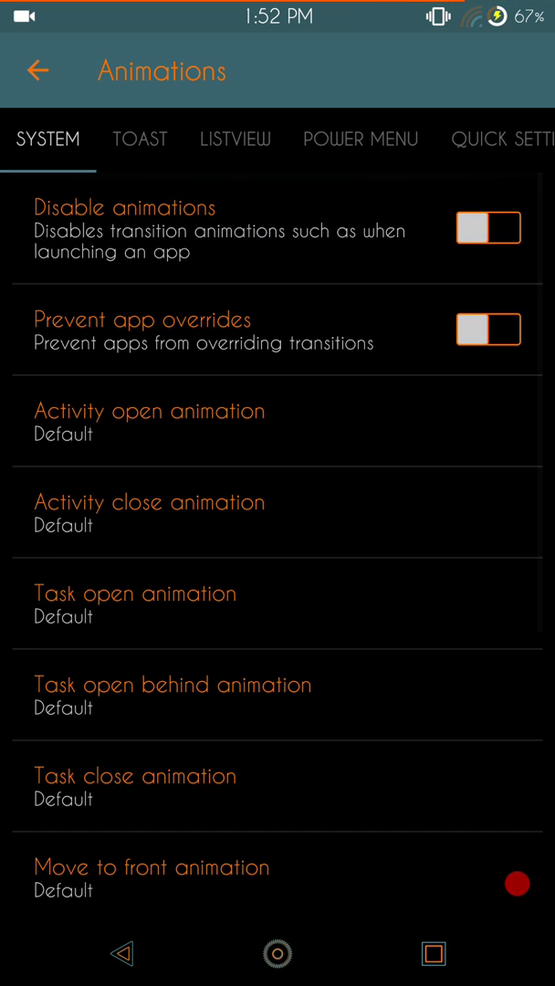
{"action": "left_click", "coordinate": [139, 139]}
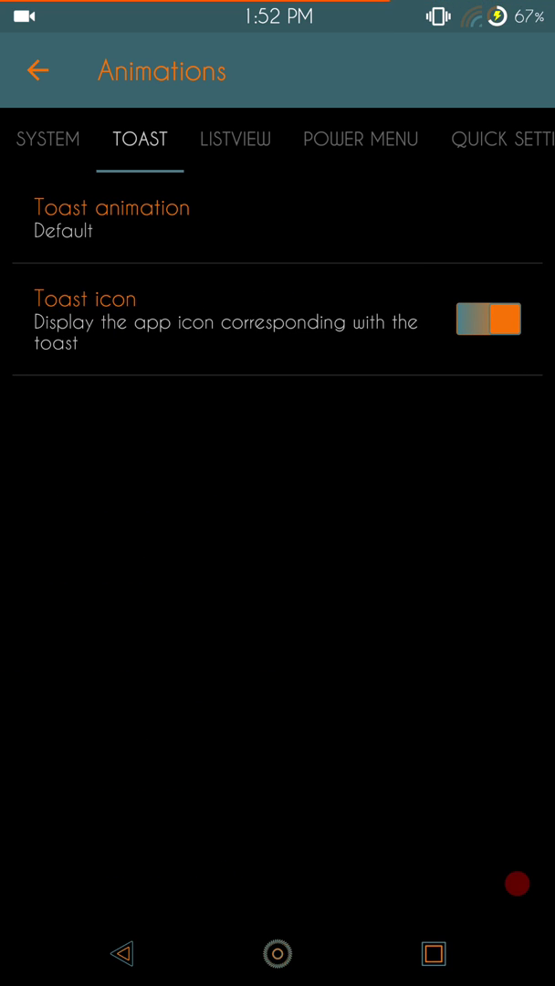
{"action": "left_click", "coordinate": [111, 218]}
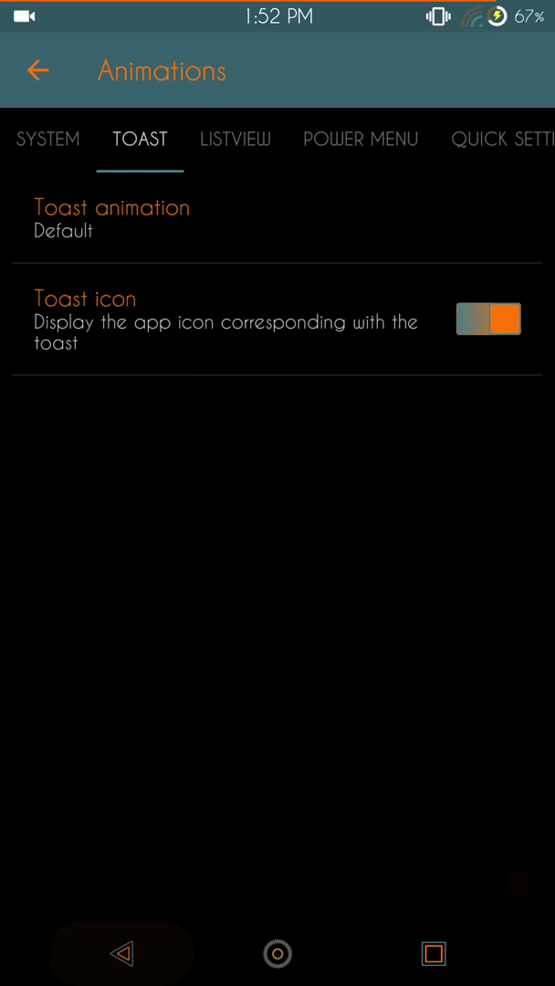
{"action": "left_click", "coordinate": [234, 139]}
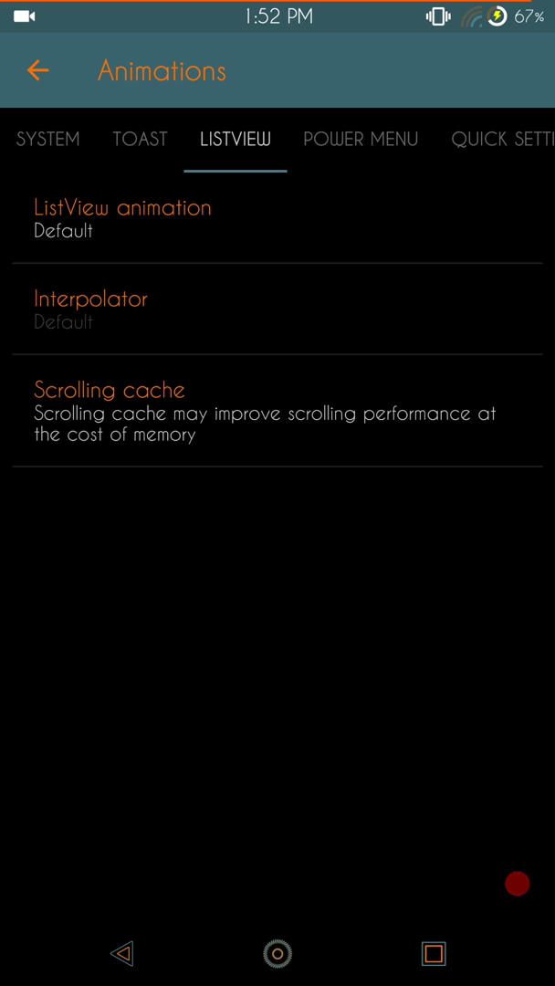
{"action": "left_click", "coordinate": [123, 208]}
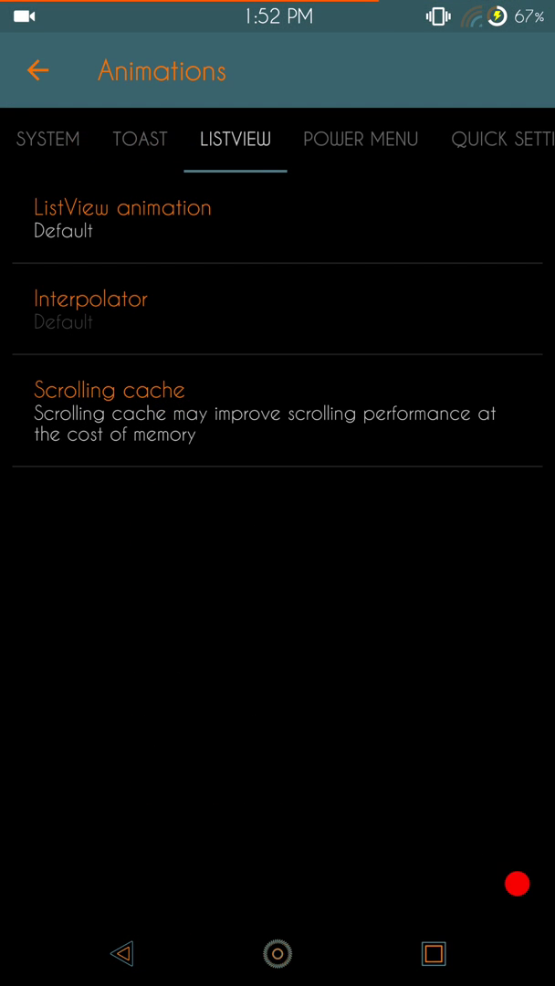
Check the Power Menu animation choices, keeping Rotation, then view the Quick Settings tab.
{"action": "left_click", "coordinate": [361, 139]}
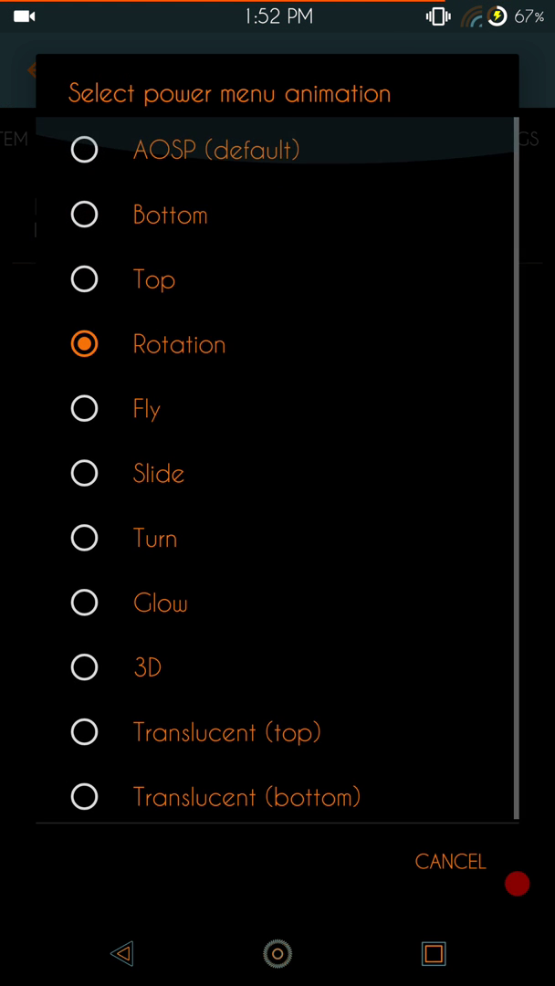
{"action": "left_click", "coordinate": [179, 343]}
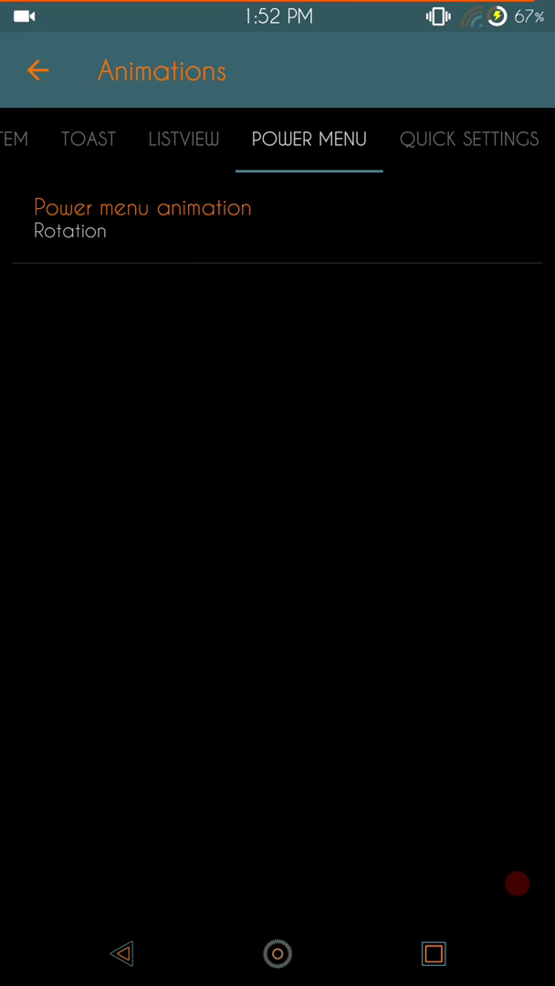
{"action": "left_click", "coordinate": [69, 230]}
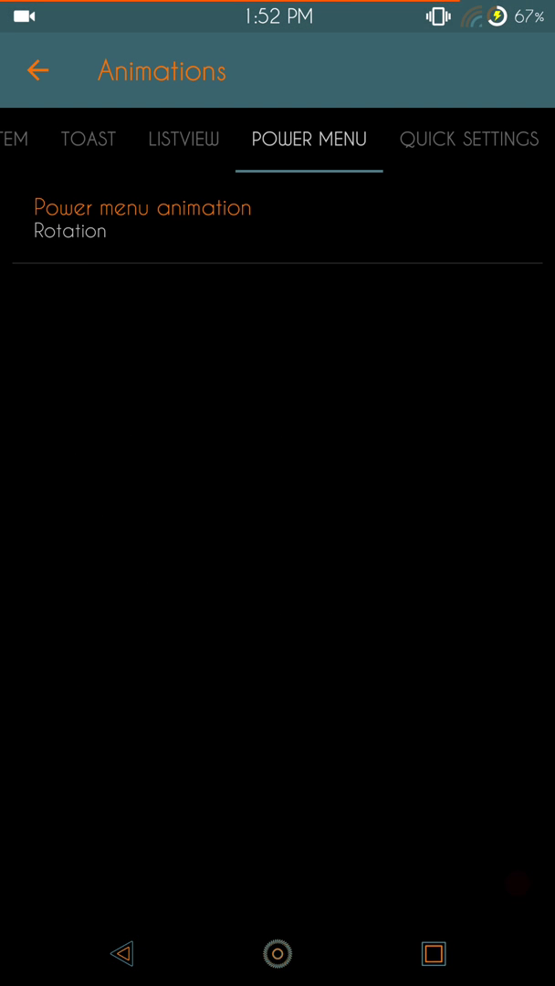
{"action": "left_click", "coordinate": [468, 138]}
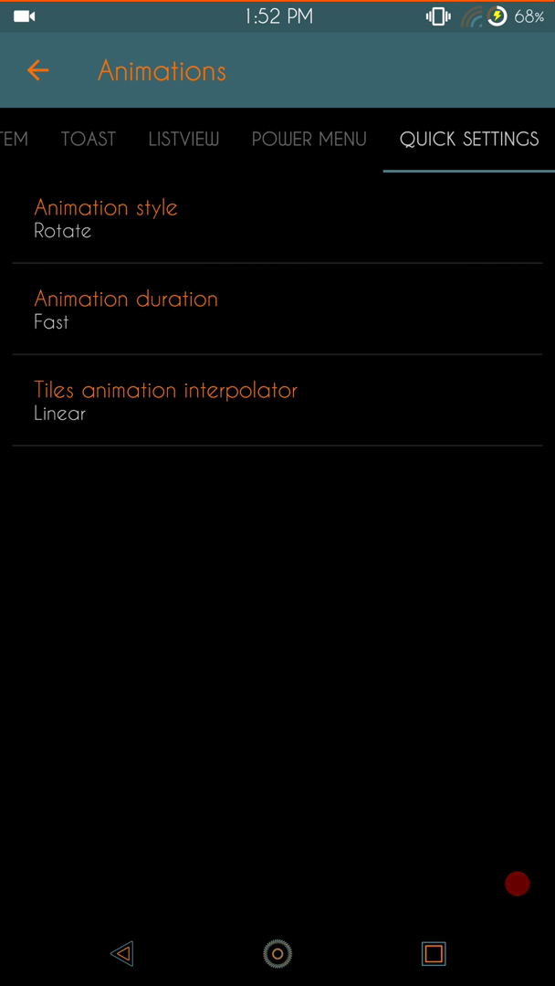
Leave the tiles animation interpolator at Linear and go back to OwnSettings.
{"action": "left_click", "coordinate": [125, 298]}
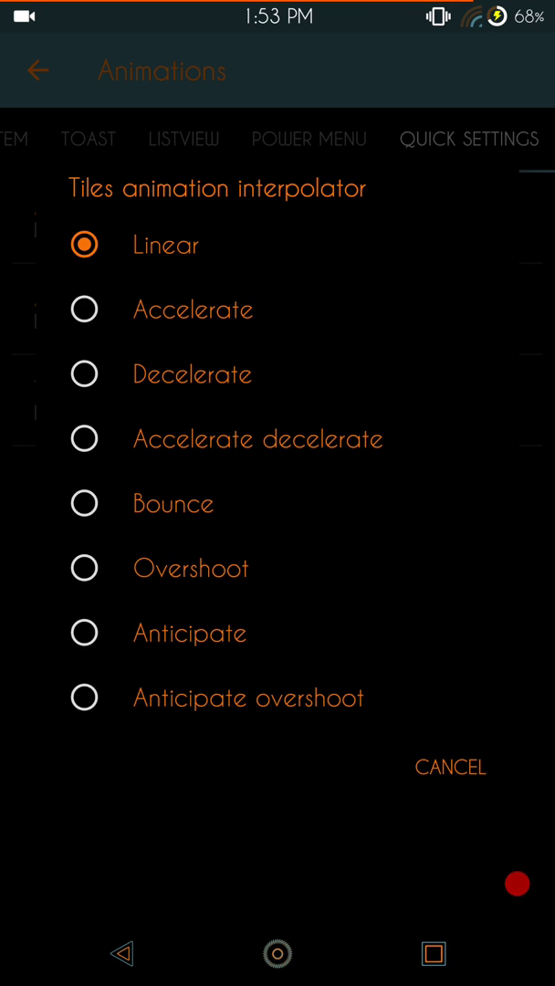
{"action": "left_click", "coordinate": [165, 243]}
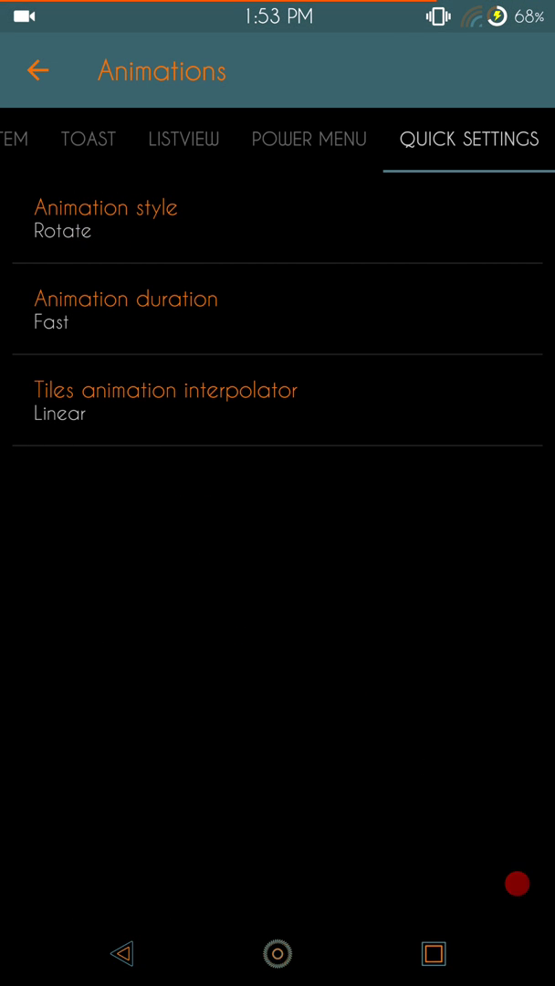
{"action": "left_click", "coordinate": [36, 70]}
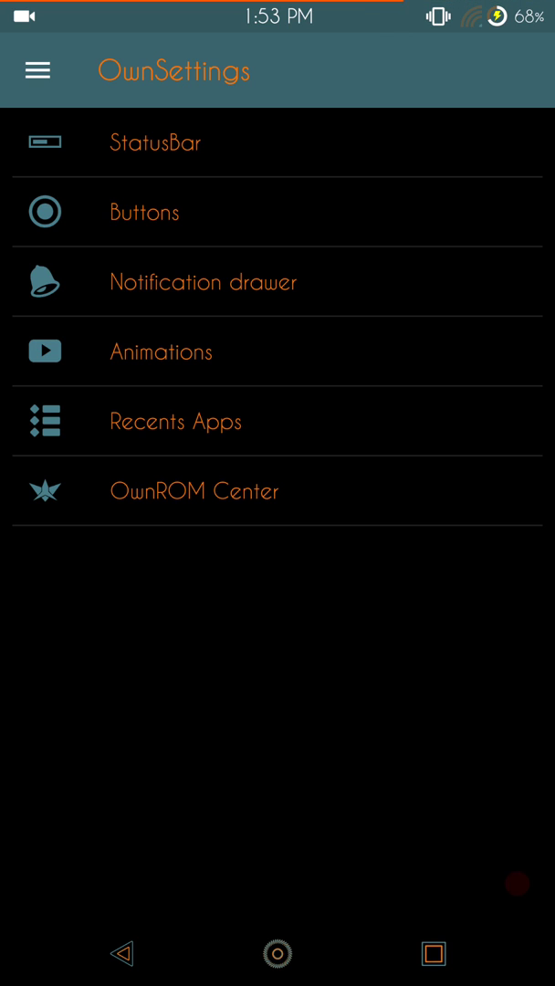
{"action": "left_click", "coordinate": [176, 420]}
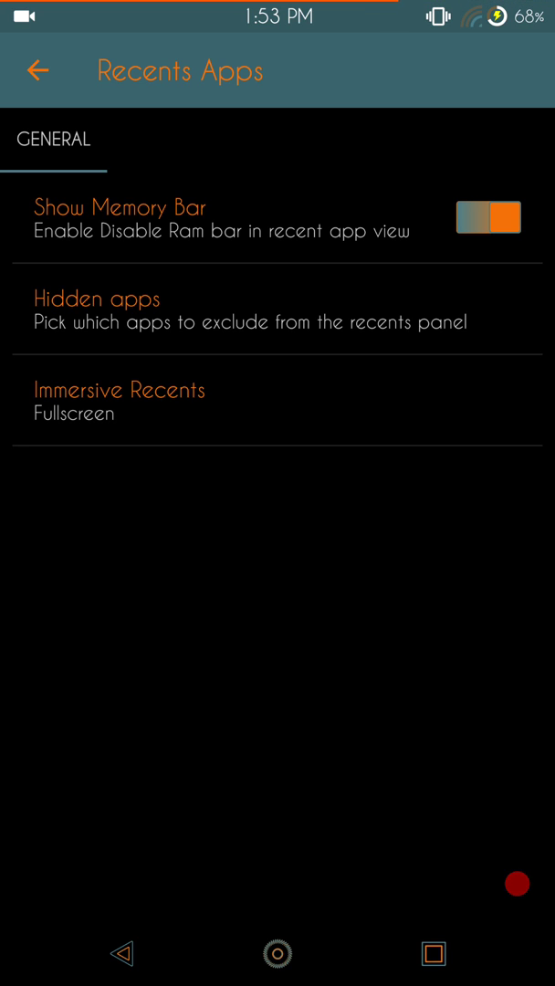
{"action": "left_click", "coordinate": [432, 953]}
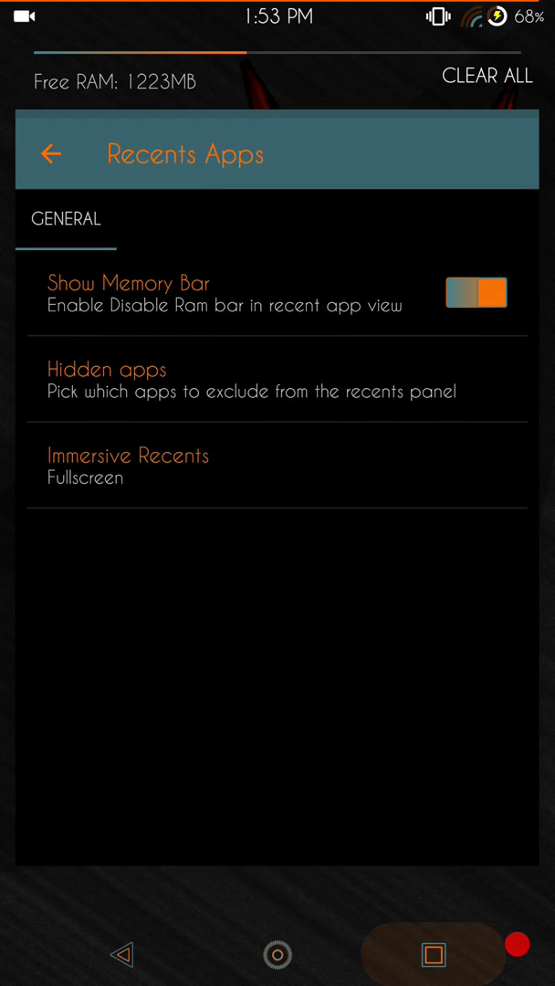
{"action": "left_click", "coordinate": [51, 154]}
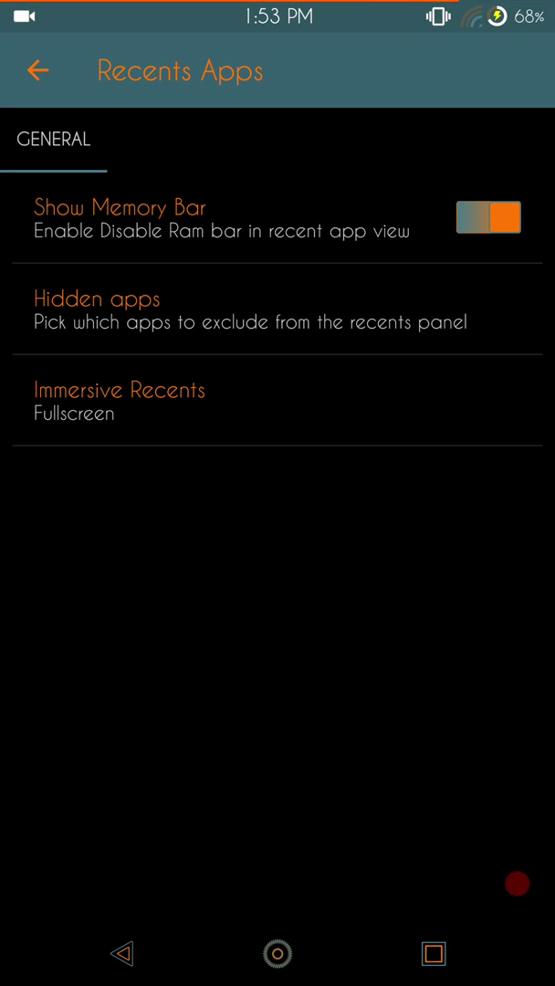
{"action": "left_click", "coordinate": [119, 400]}
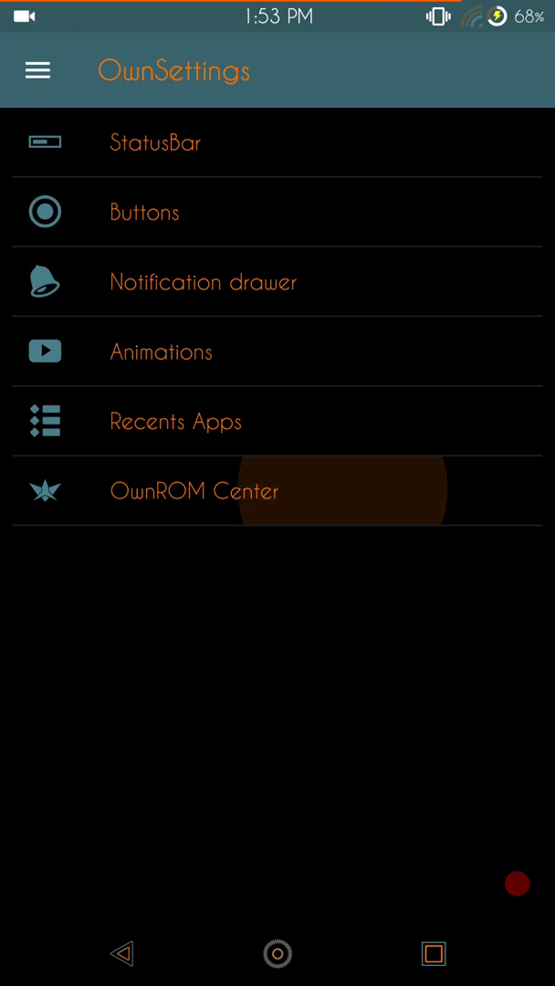
Open the OwnDroid website from OwnROM Center's OTA tab.
{"action": "left_click", "coordinate": [195, 490]}
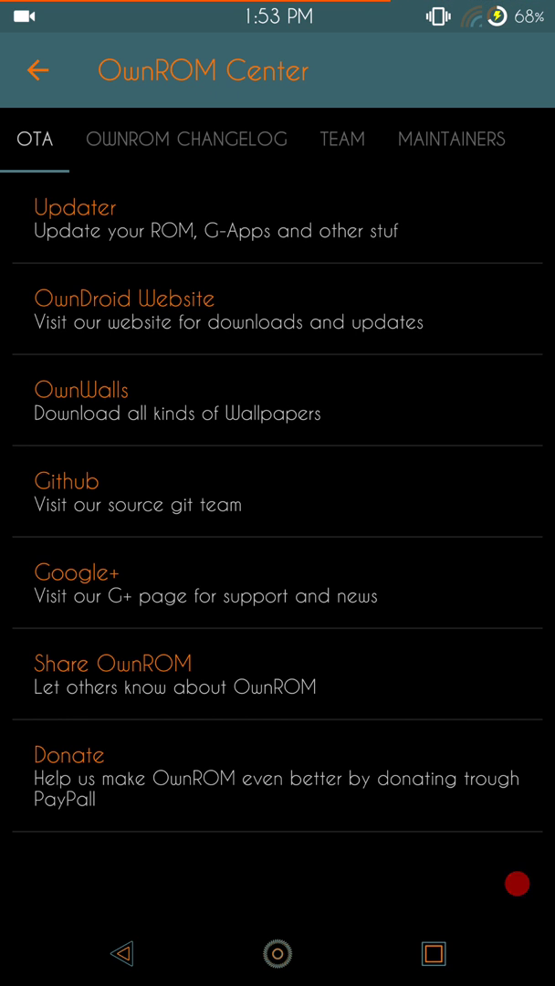
{"action": "left_click", "coordinate": [73, 207]}
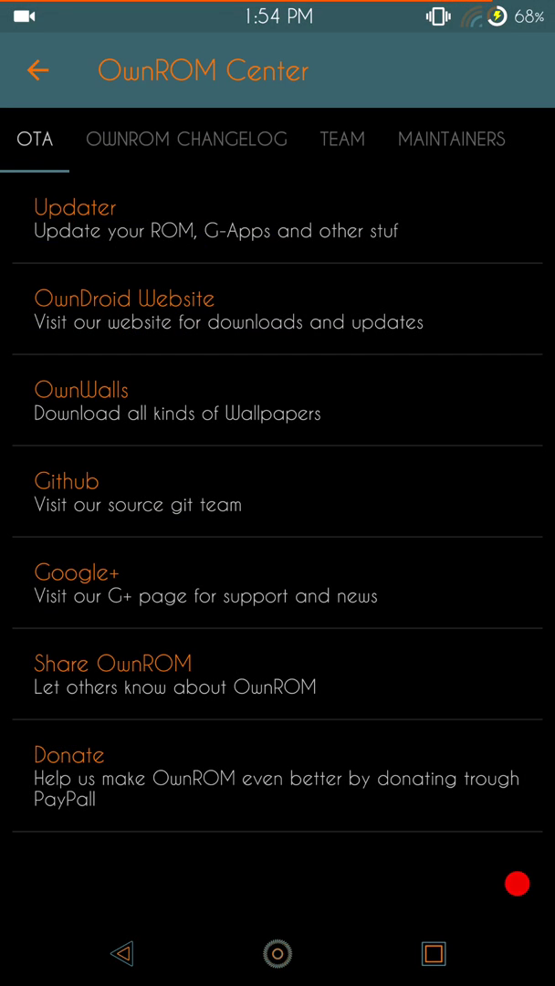
{"action": "left_click", "coordinate": [134, 298]}
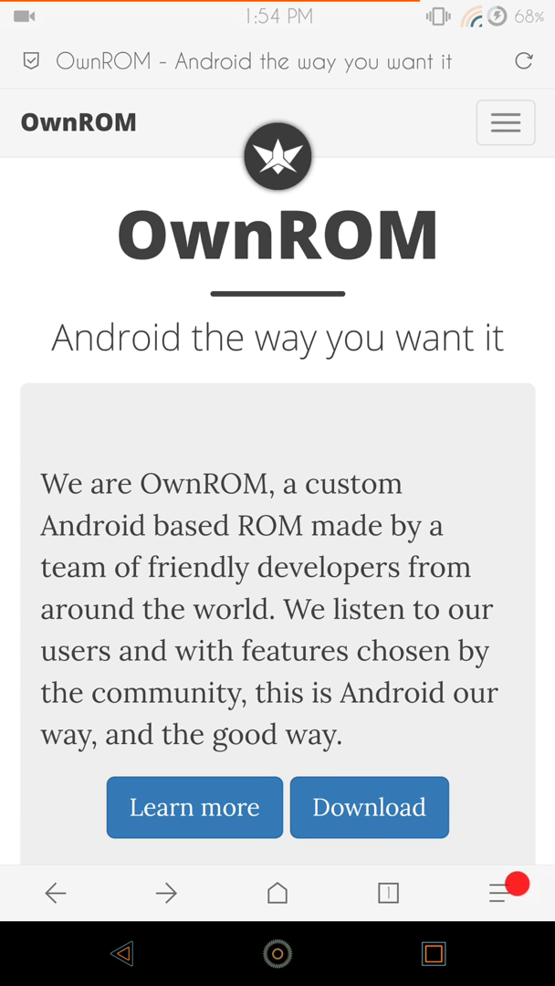
Open the site's Downloads page, scroll its device list, and return to OwnSettings.
{"action": "scroll", "scroll_direction": "down", "scroll_amount": 3}
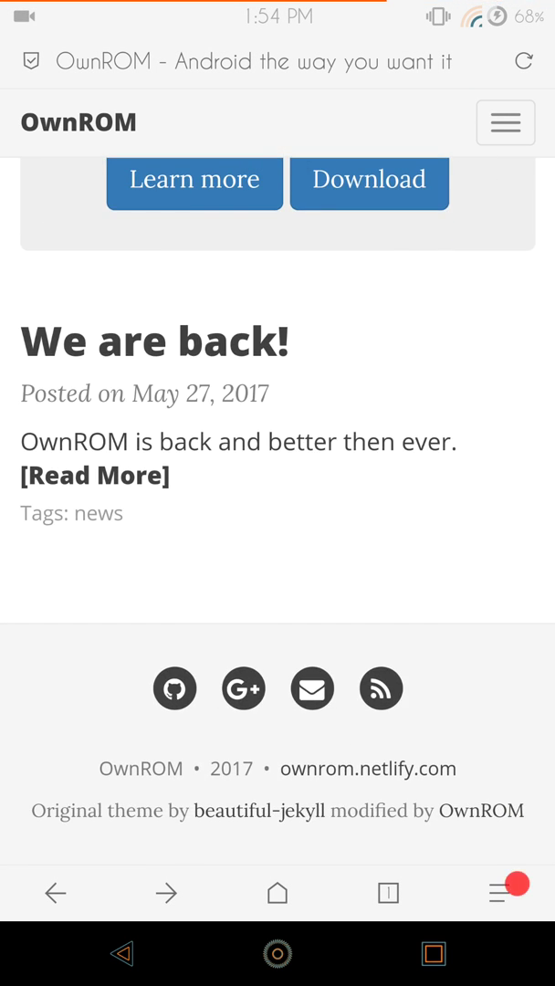
{"action": "left_click", "coordinate": [505, 122]}
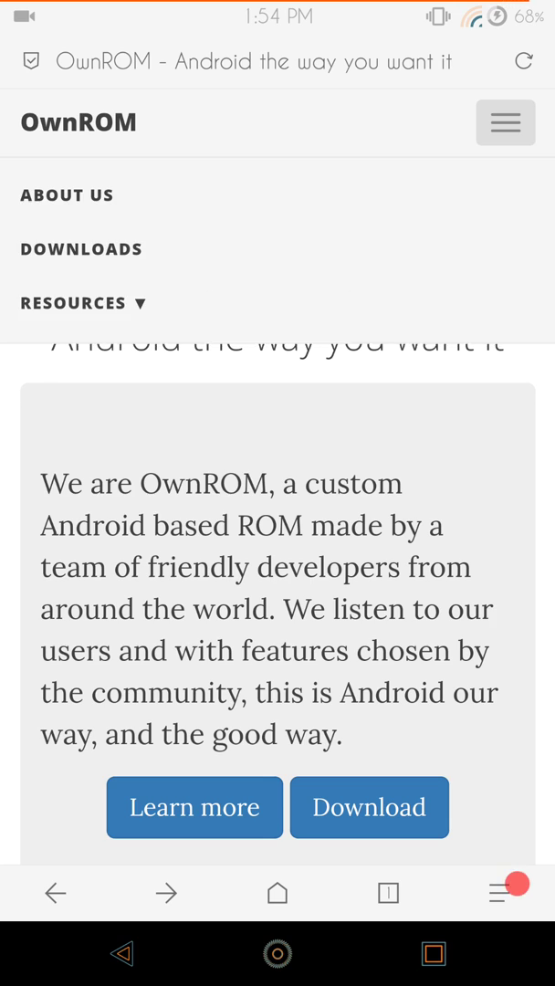
{"action": "left_click", "coordinate": [73, 302]}
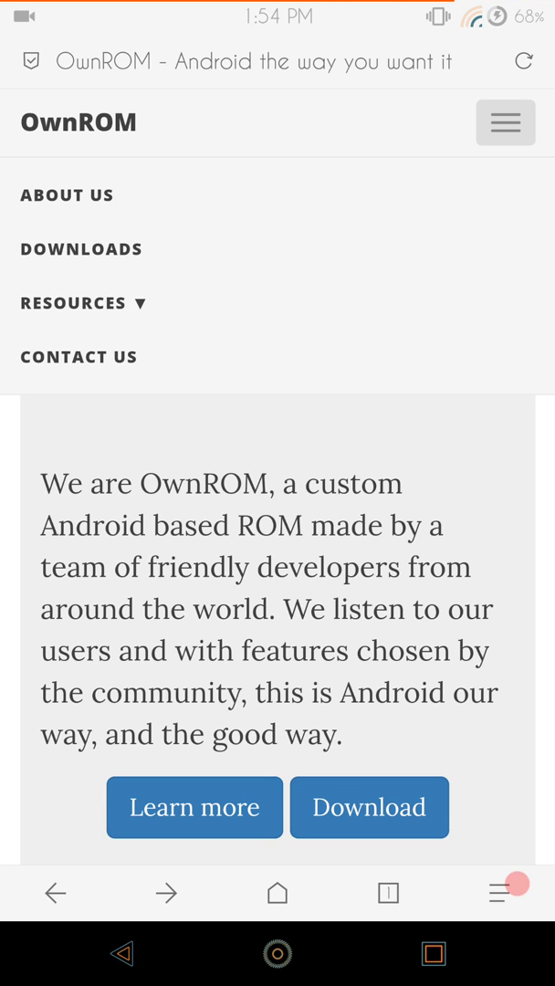
{"action": "left_click", "coordinate": [81, 249]}
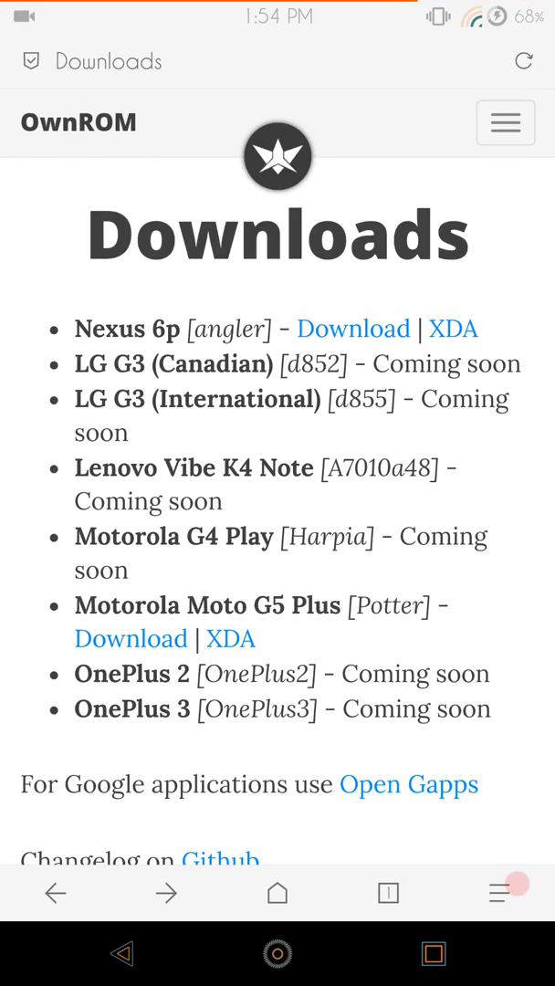
{"action": "scroll", "scroll_direction": "down", "scroll_amount": 3}
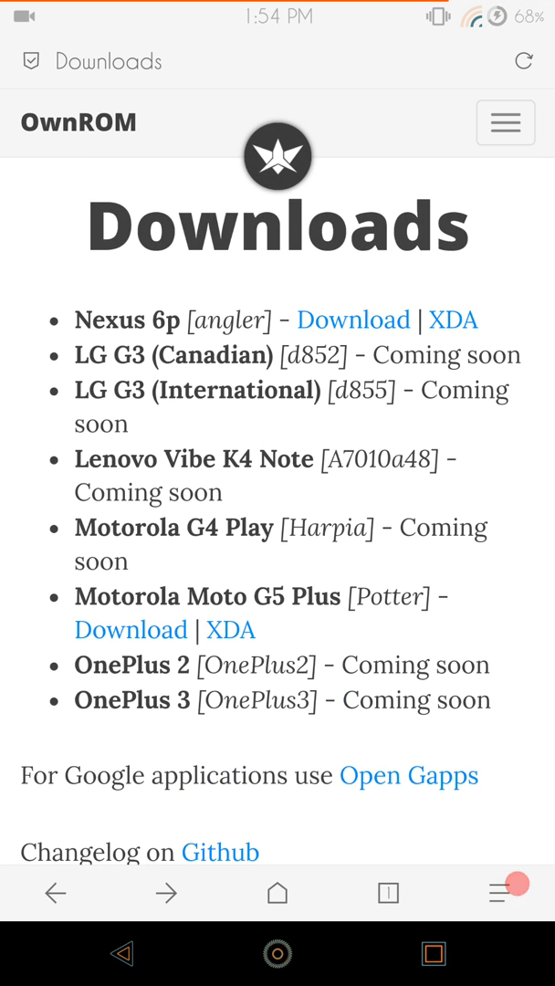
{"action": "scroll", "scroll_direction": "down", "scroll_amount": 3}
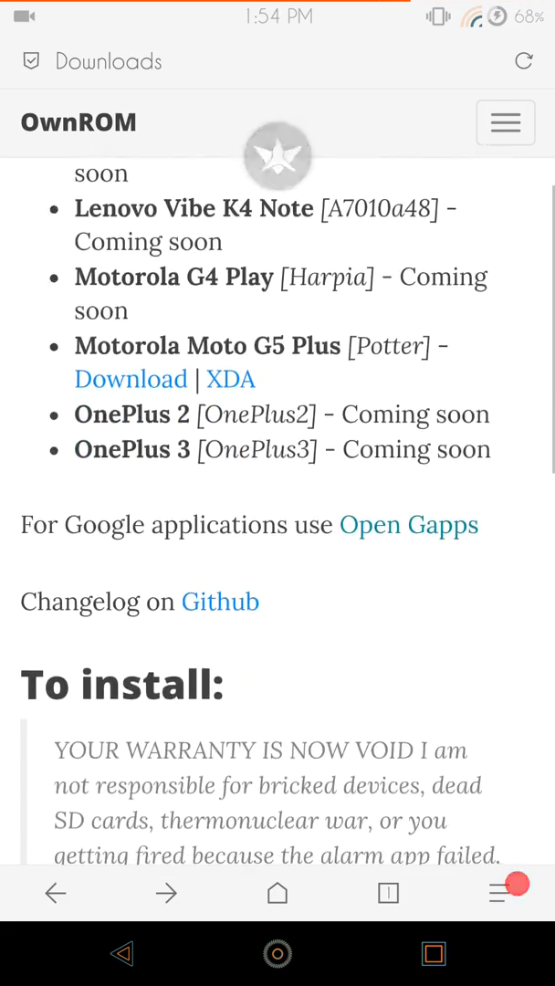
{"action": "scroll", "scroll_direction": "down", "scroll_amount": 3}
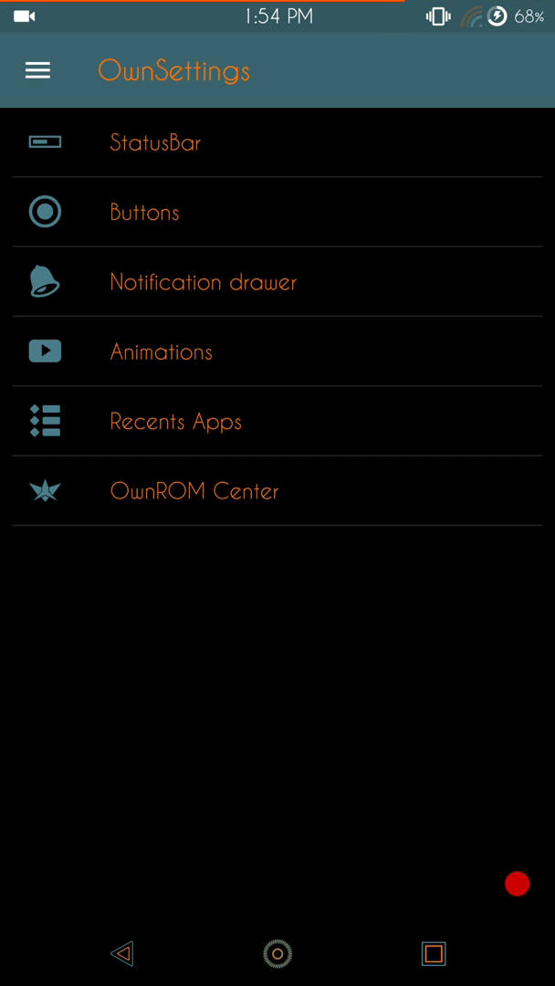
Reopen OwnROM Center and open the OwnWalls wallpaper folder in Google Drive.
{"action": "left_click", "coordinate": [194, 490]}
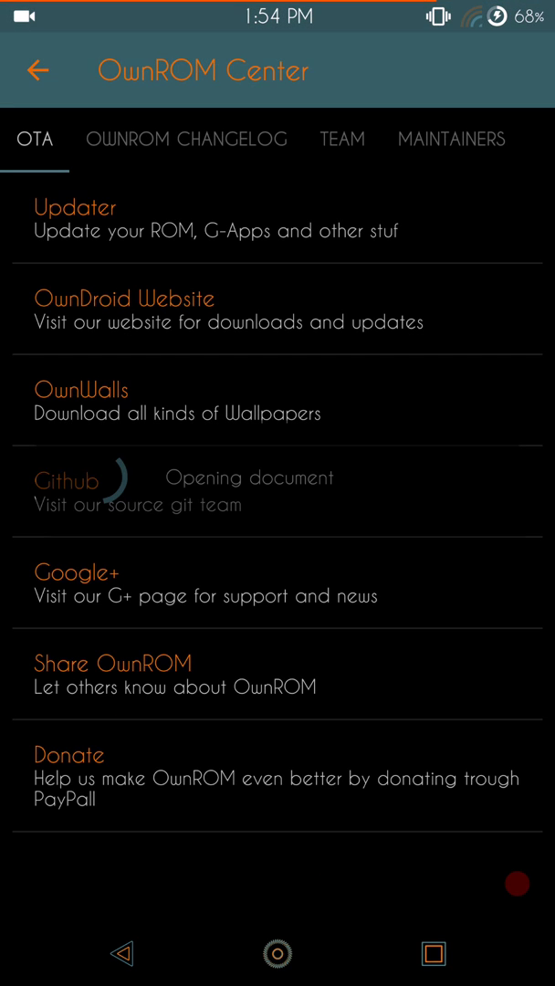
{"action": "left_click", "coordinate": [66, 481]}
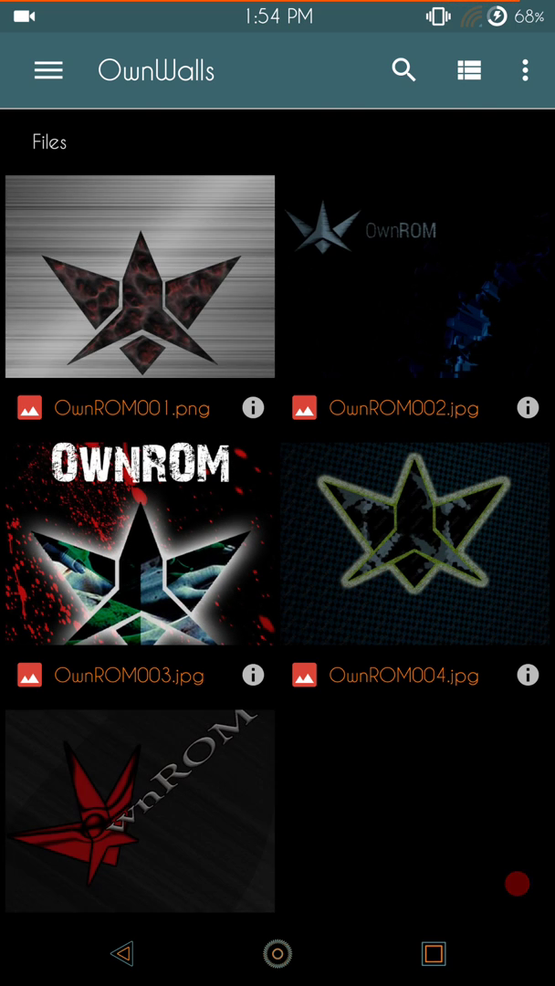
Browse the OwnROM001–011 and OwnWall wallpapers in OwnWalls, then return to OwnROM Center.
{"action": "scroll", "scroll_direction": "down", "scroll_amount": 3}
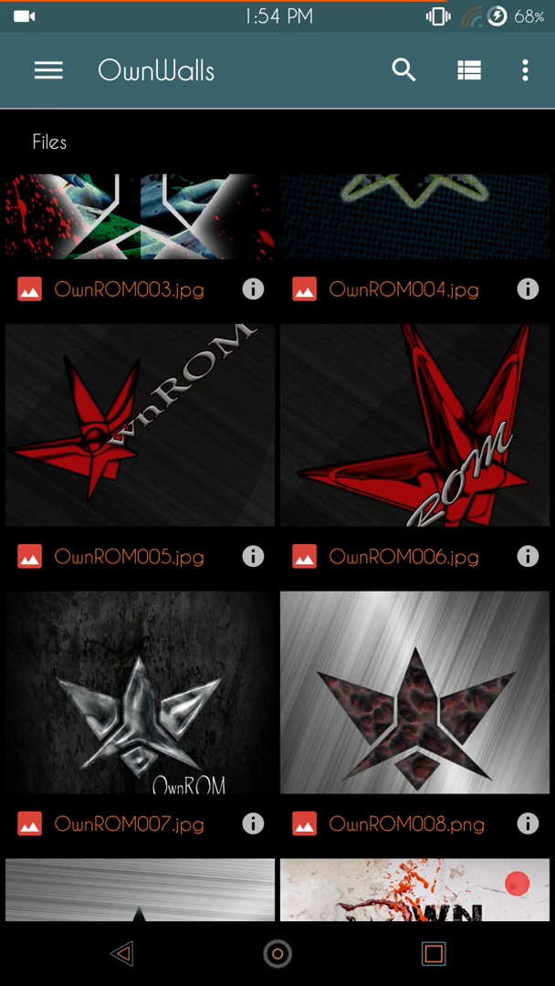
{"action": "scroll", "scroll_direction": "down", "scroll_amount": 3}
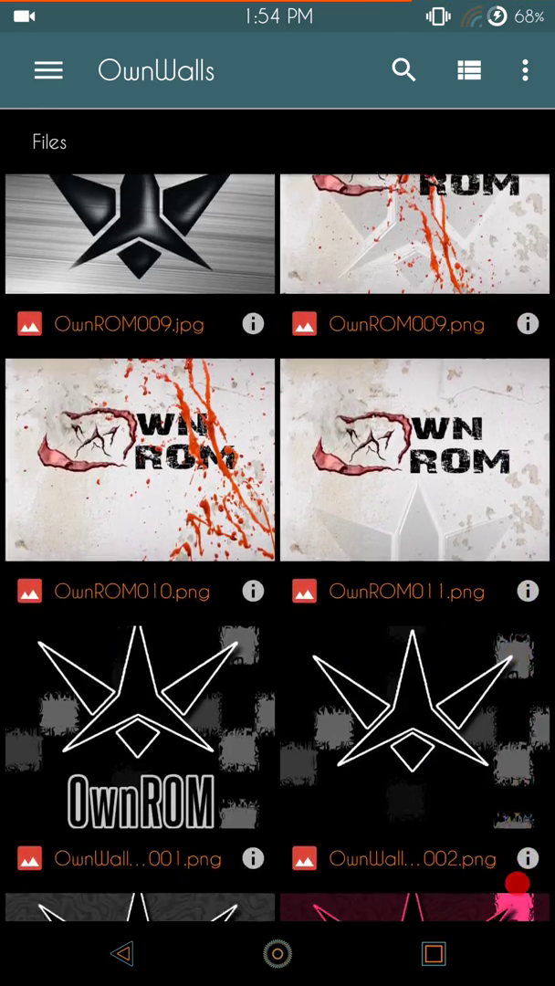
{"action": "scroll", "scroll_direction": "down", "scroll_amount": 3}
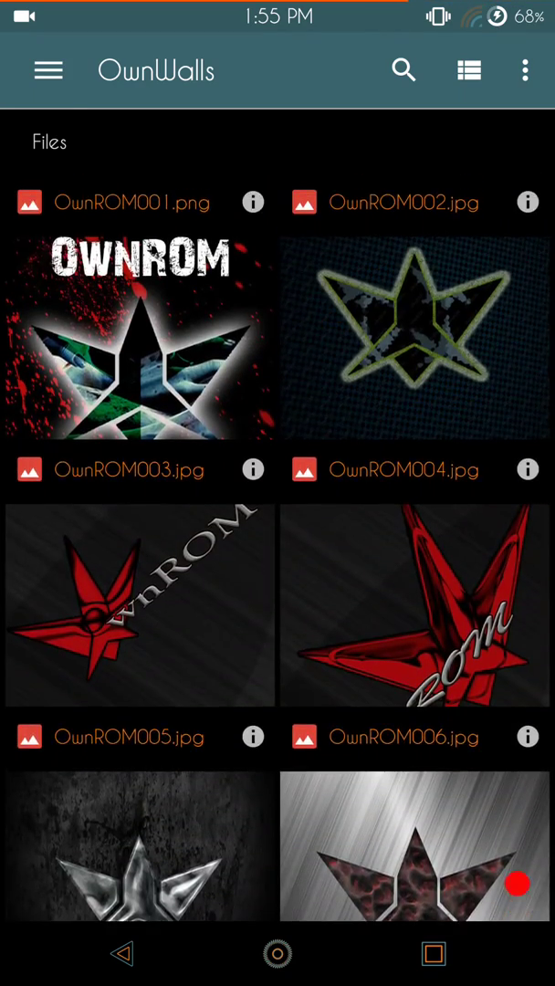
{"action": "scroll", "scroll_direction": "down", "scroll_amount": 3}
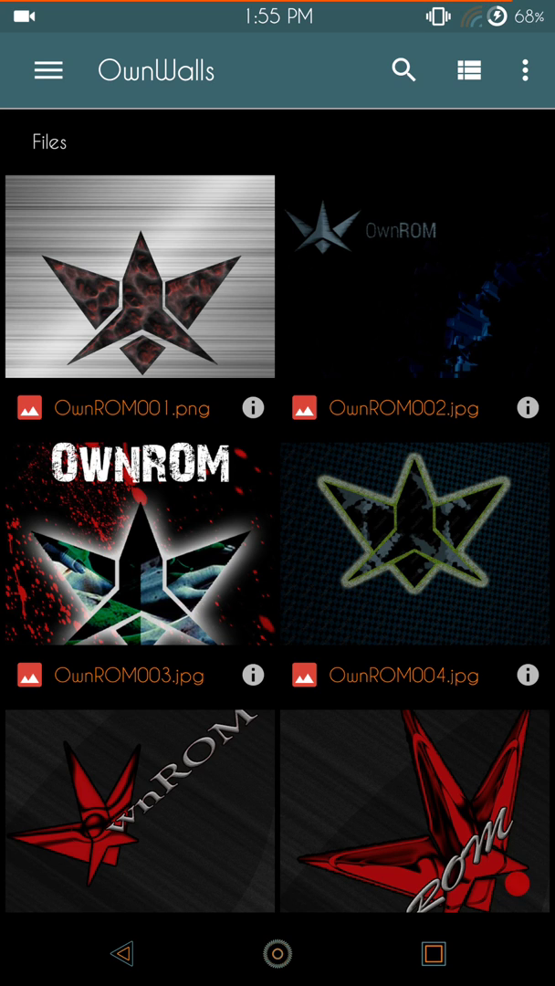
{"action": "scroll", "scroll_direction": "down", "scroll_amount": 3}
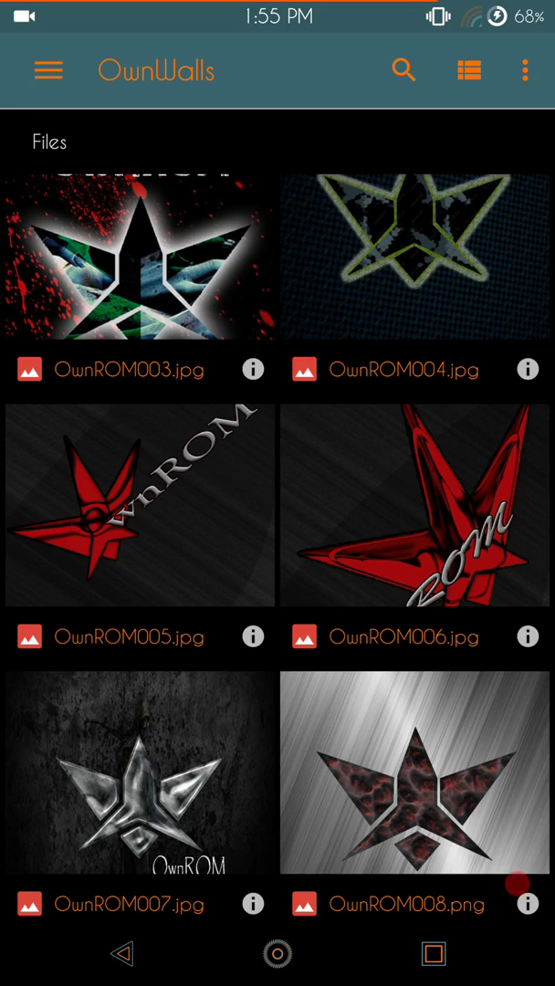
{"action": "scroll", "scroll_direction": "down", "scroll_amount": 3}
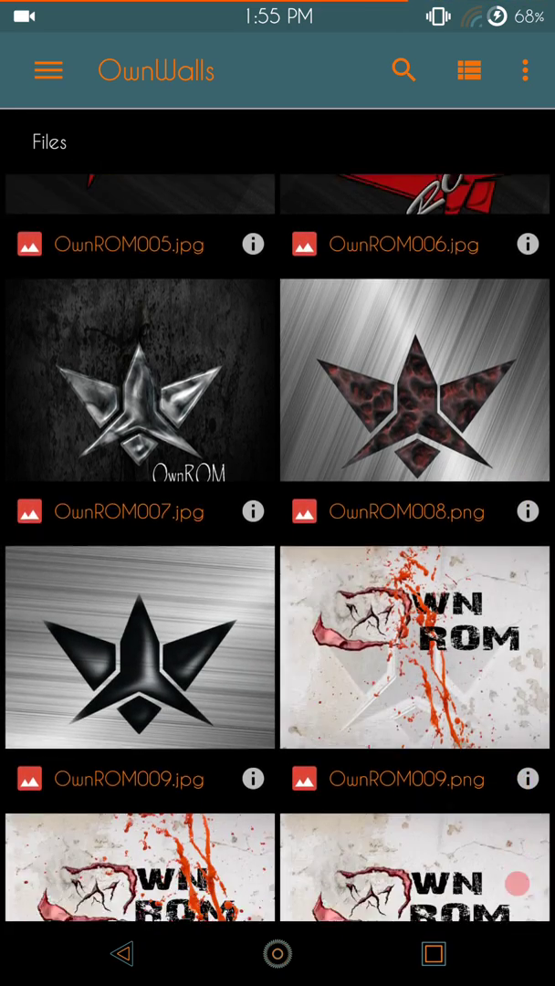
{"action": "scroll", "scroll_direction": "down", "scroll_amount": 3}
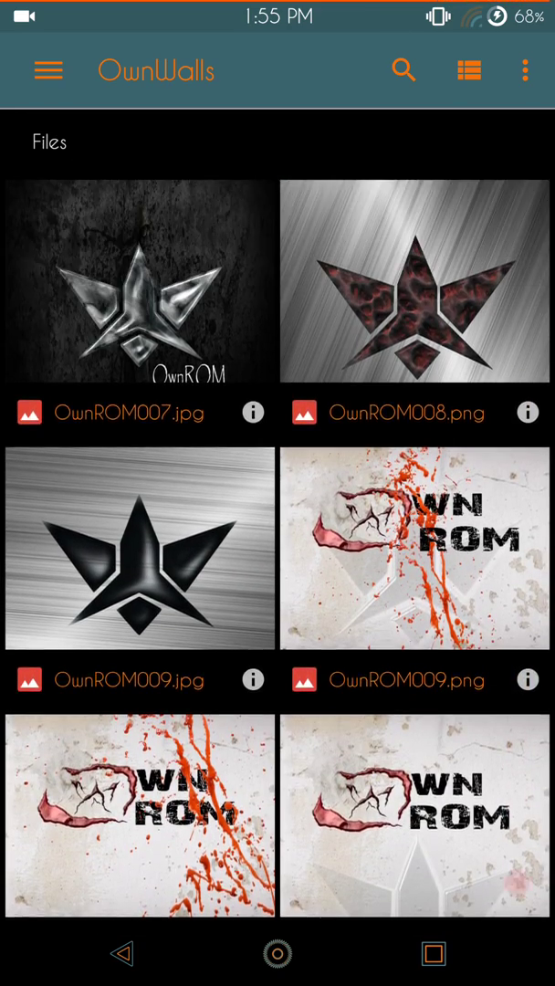
{"action": "left_click", "coordinate": [47, 71]}
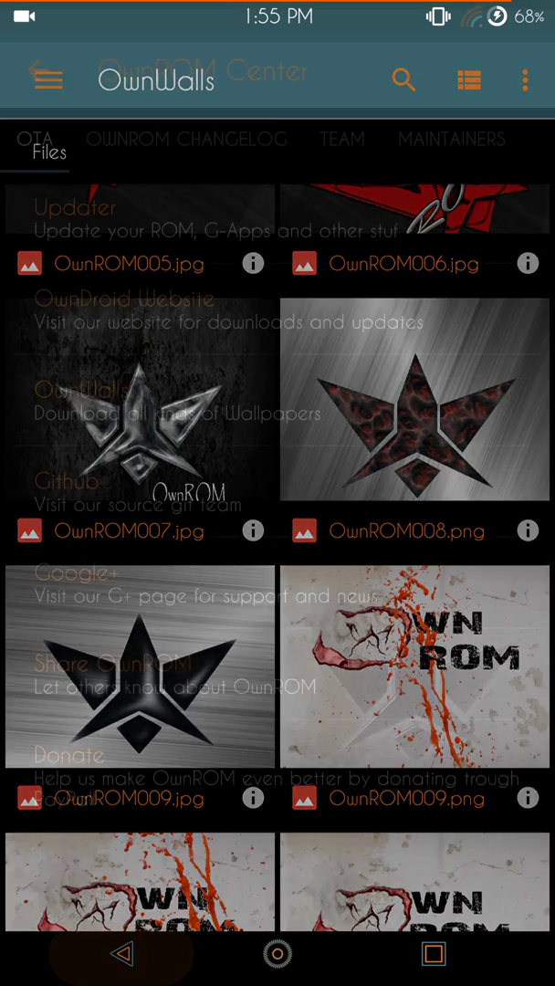
View OwnROM Center's changelog, team and maintainers tabs, then leave OwnROM Center.
{"action": "left_click", "coordinate": [38, 71]}
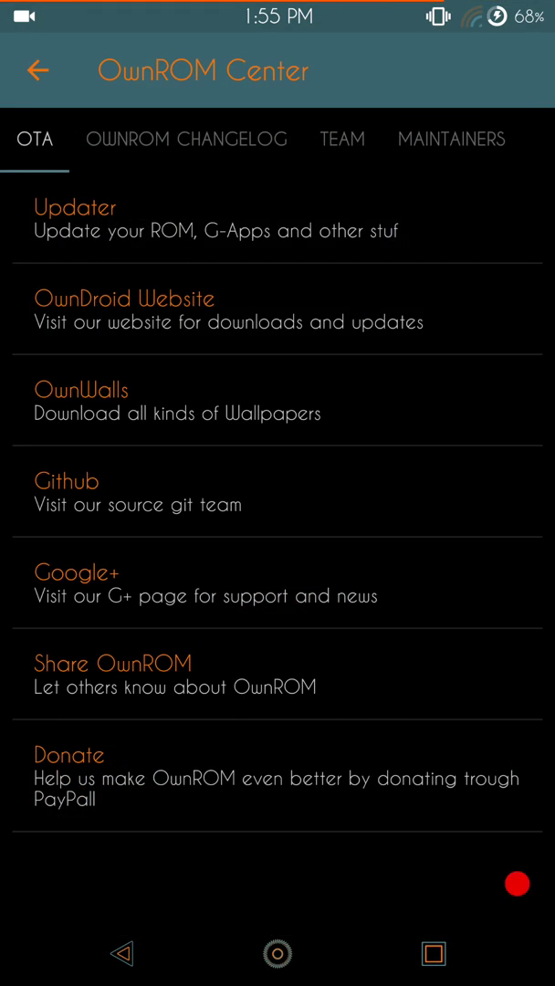
{"action": "left_click", "coordinate": [186, 138]}
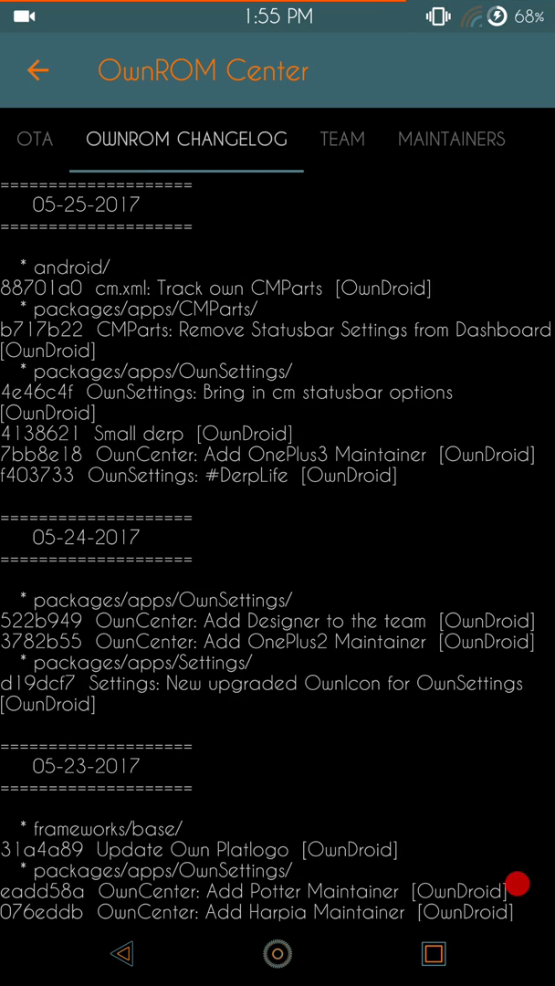
{"action": "left_click", "coordinate": [342, 139]}
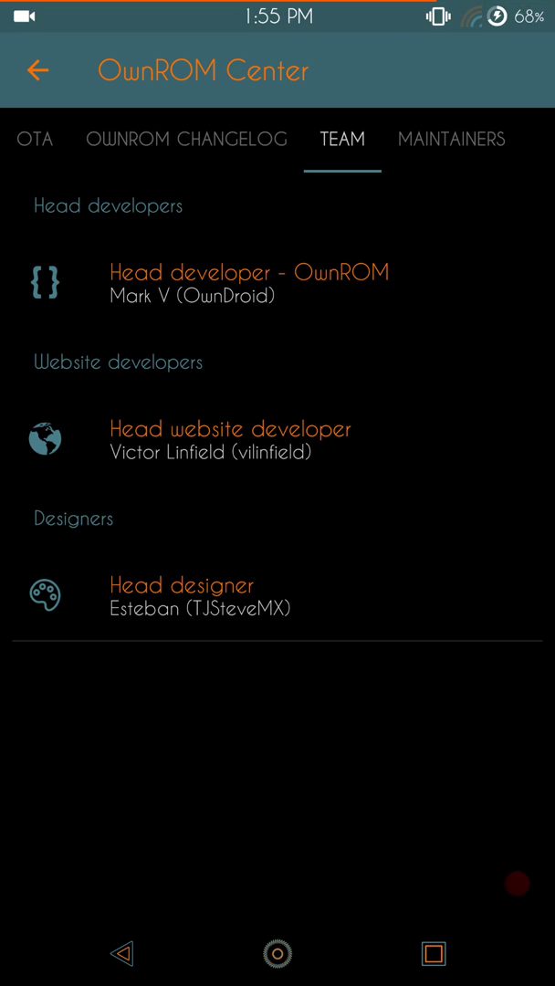
{"action": "left_click", "coordinate": [451, 138]}
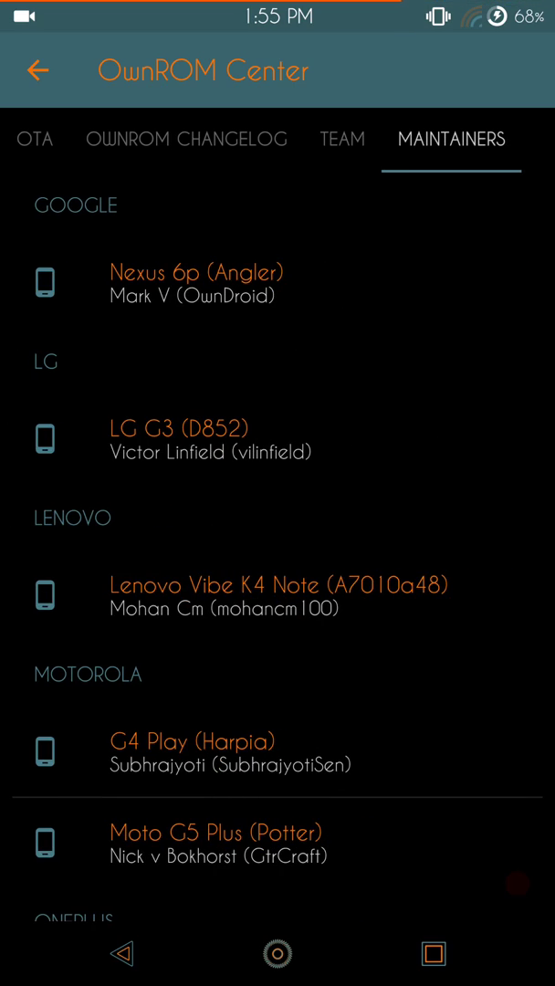
{"action": "left_click", "coordinate": [35, 139]}
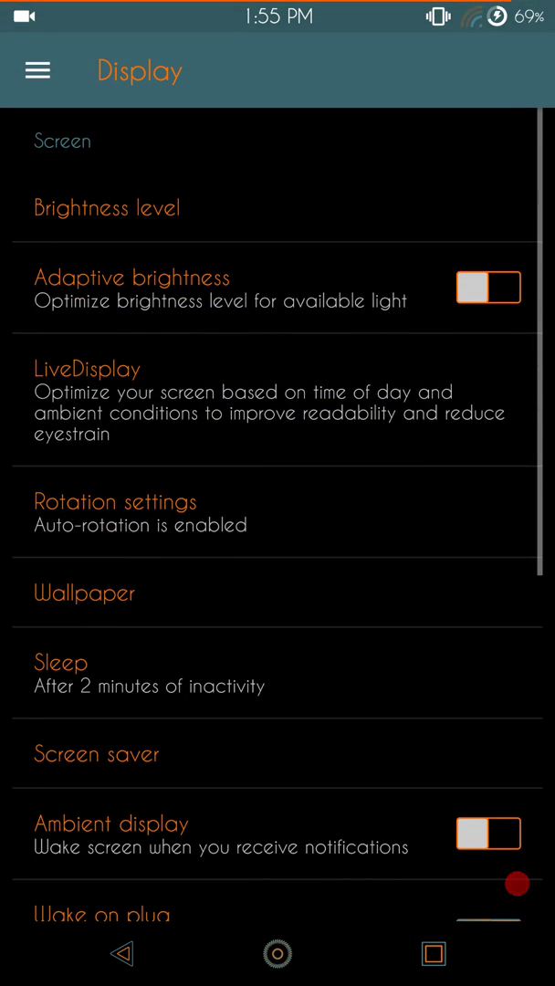
Open the Sound settings and scroll through its options.
{"action": "scroll", "scroll_direction": "down", "scroll_amount": 3}
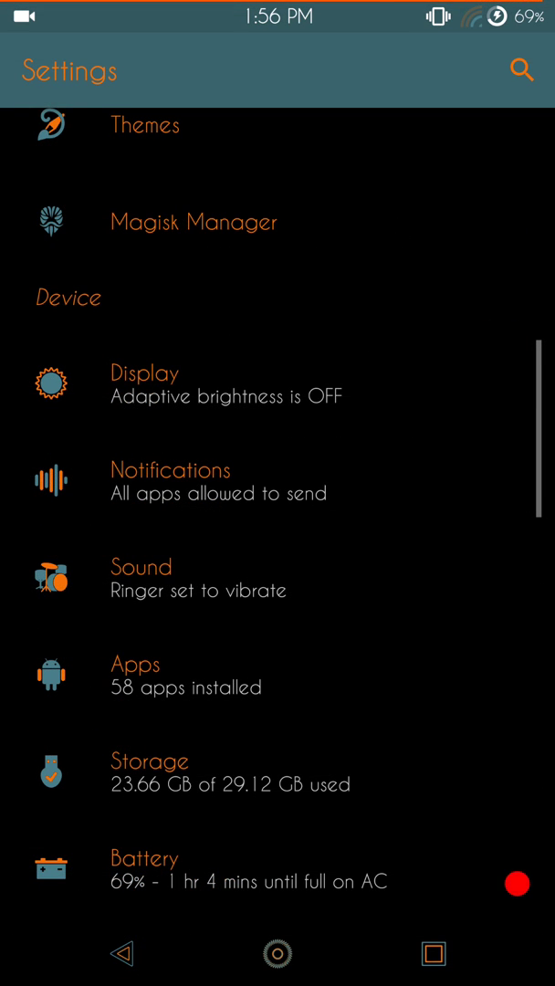
{"action": "left_click", "coordinate": [141, 566]}
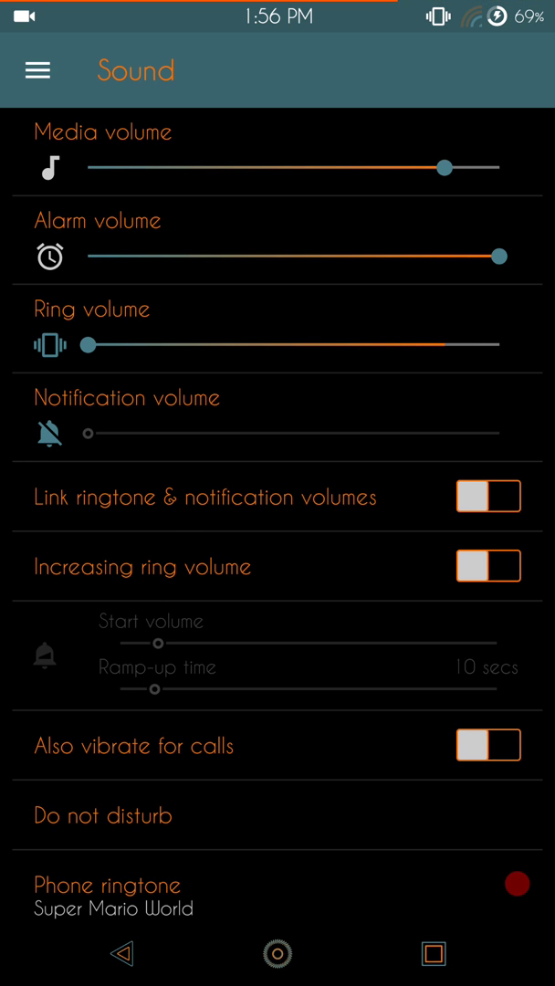
{"action": "scroll", "scroll_direction": "down", "scroll_amount": 3}
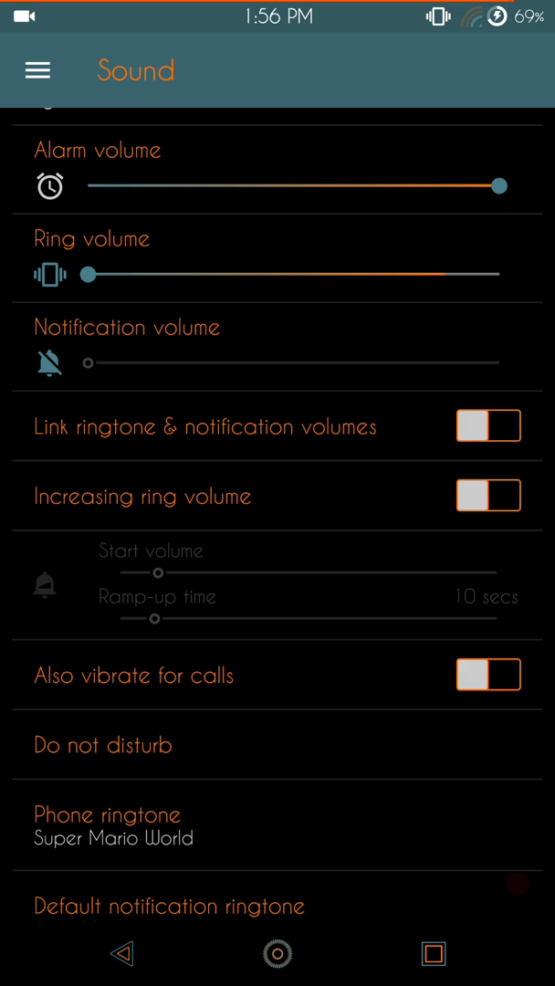
{"action": "scroll", "scroll_direction": "down", "scroll_amount": 3}
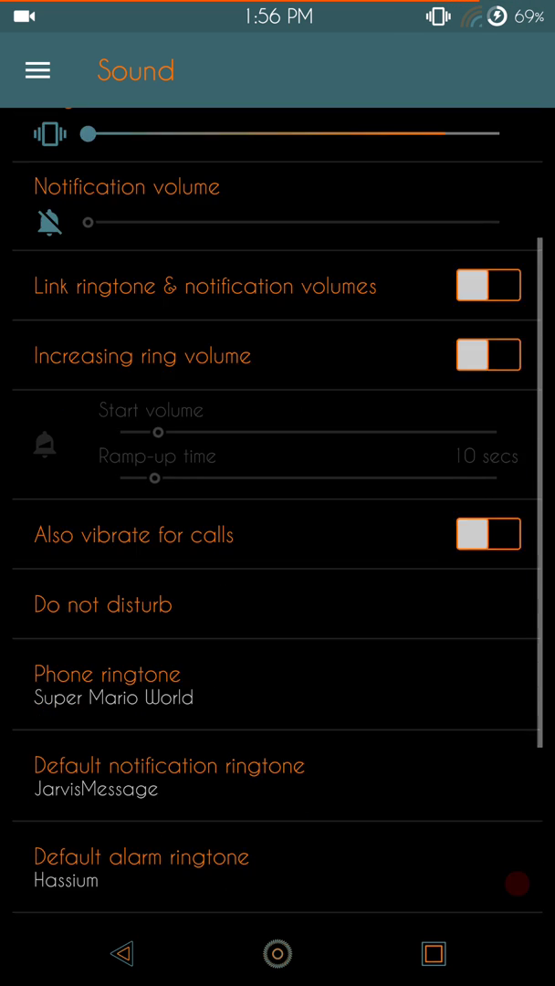
{"action": "scroll", "scroll_direction": "down", "scroll_amount": 3}
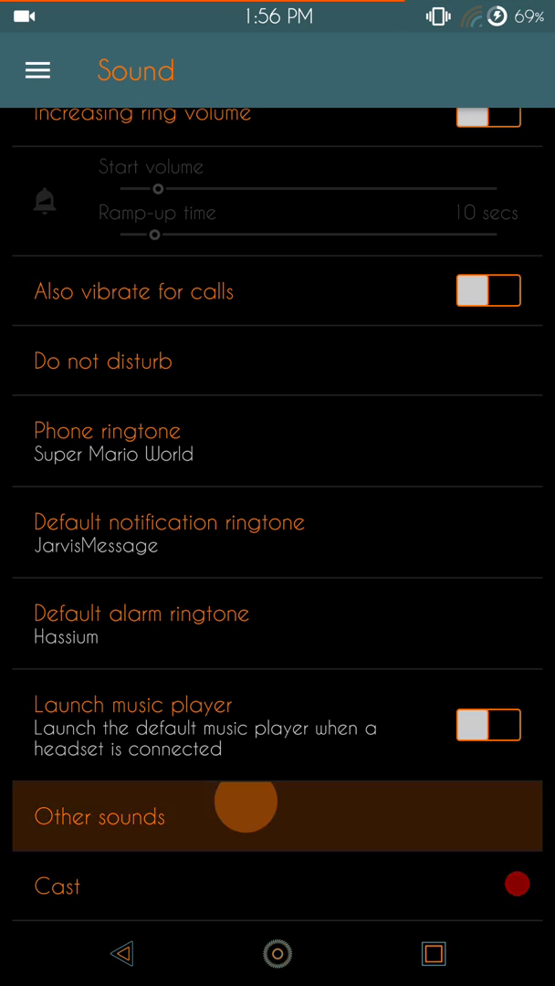
View the Other sounds page, then go back to the main settings list.
{"action": "left_click", "coordinate": [99, 816]}
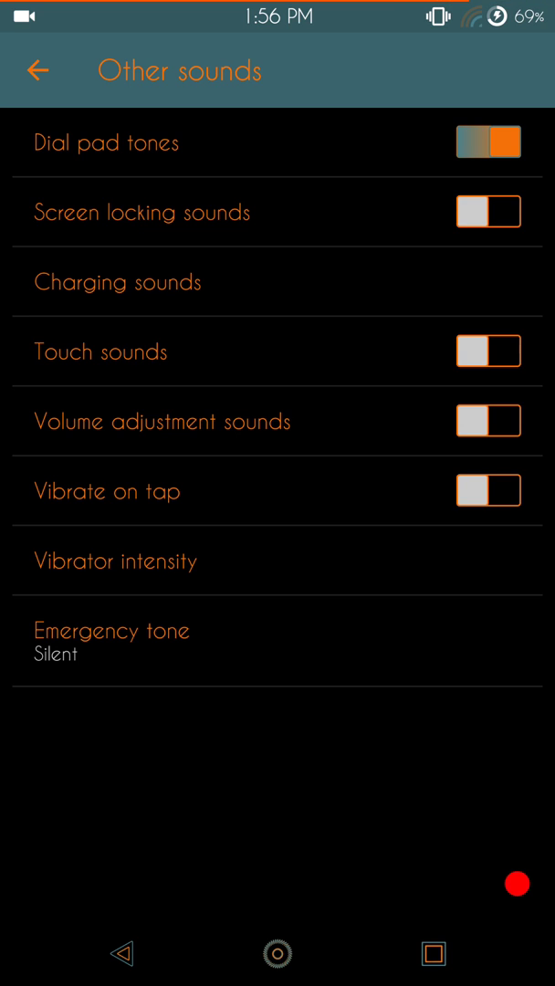
{"action": "left_click", "coordinate": [121, 953]}
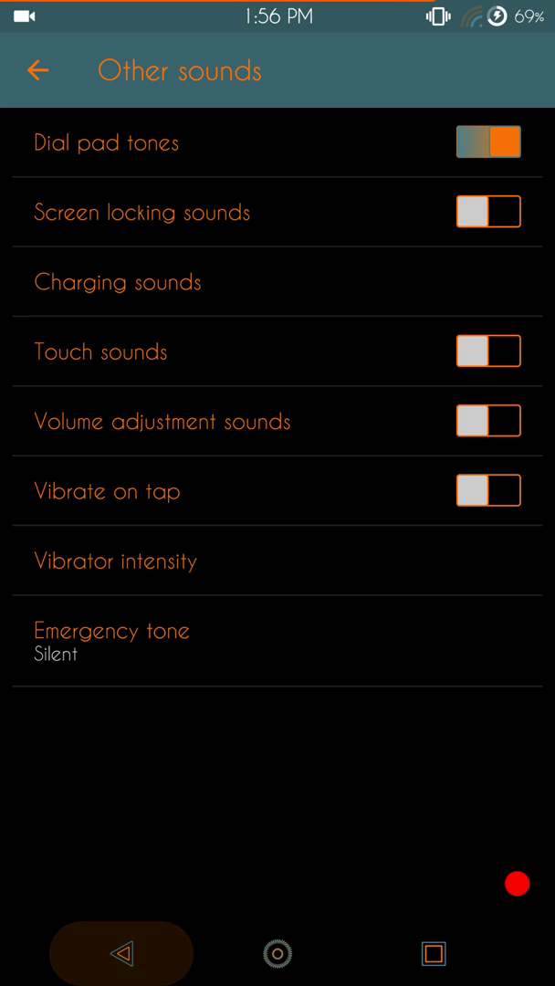
{"action": "left_click", "coordinate": [37, 70]}
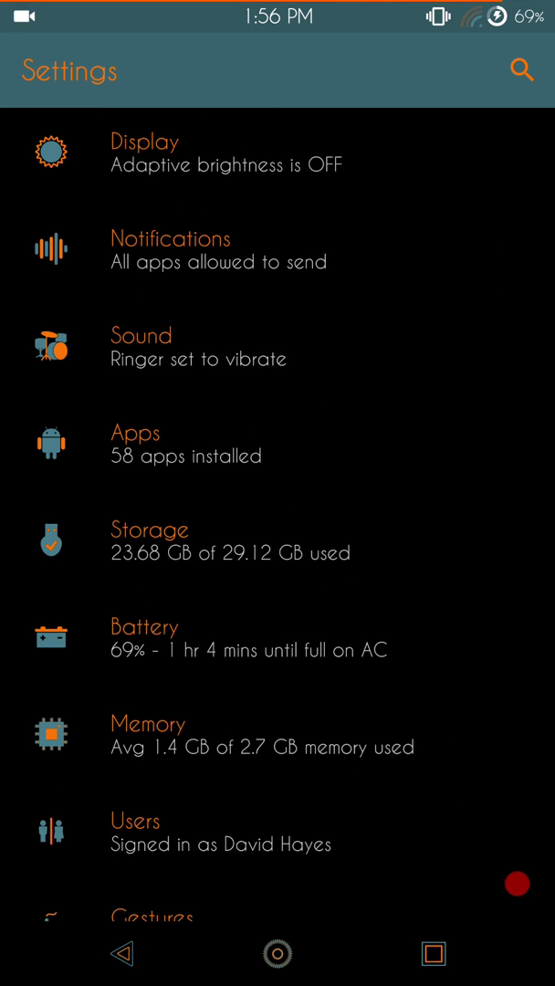
{"action": "scroll", "scroll_direction": "down", "scroll_amount": 3}
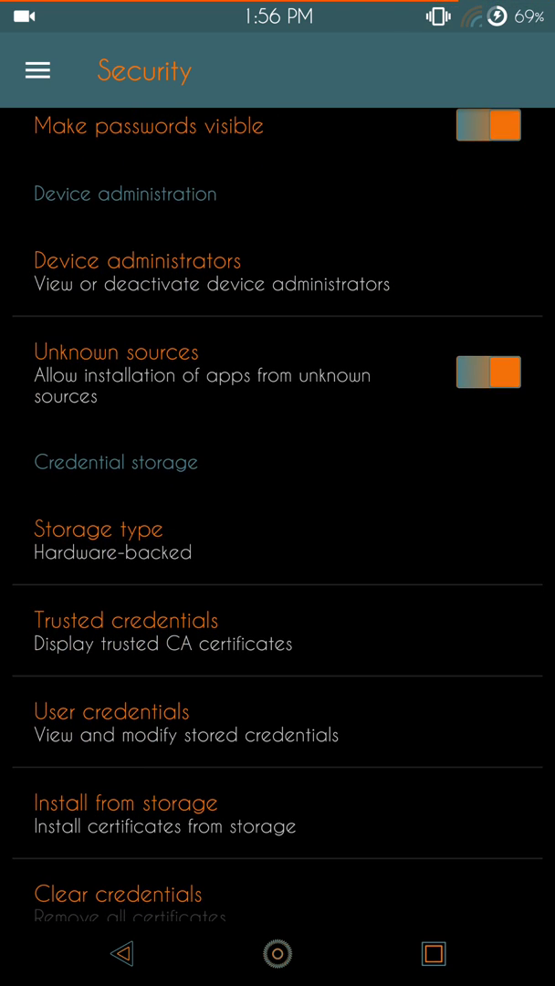
{"action": "scroll", "scroll_direction": "down", "scroll_amount": 3}
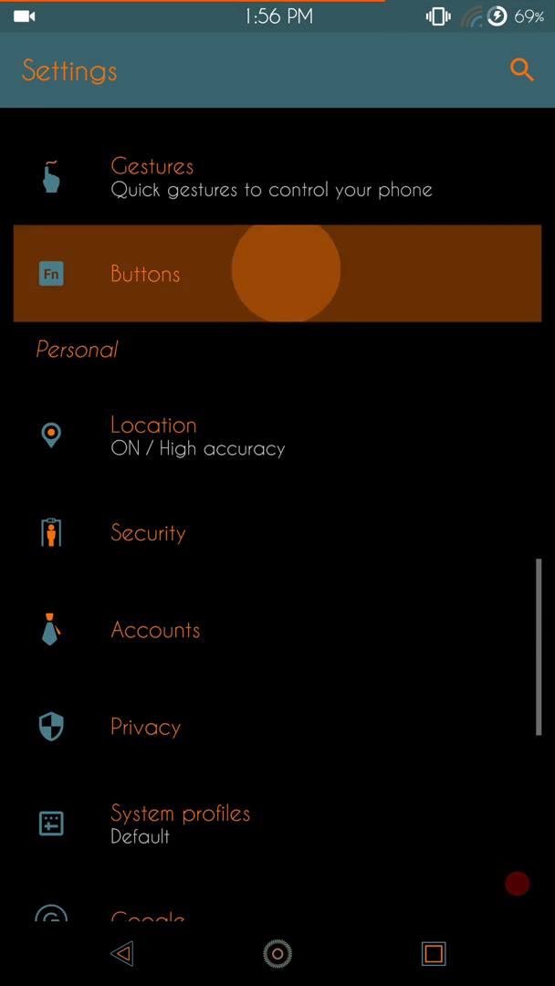
Review the Buttons page's power and volume button options, then return to the Settings list.
{"action": "left_click", "coordinate": [145, 273]}
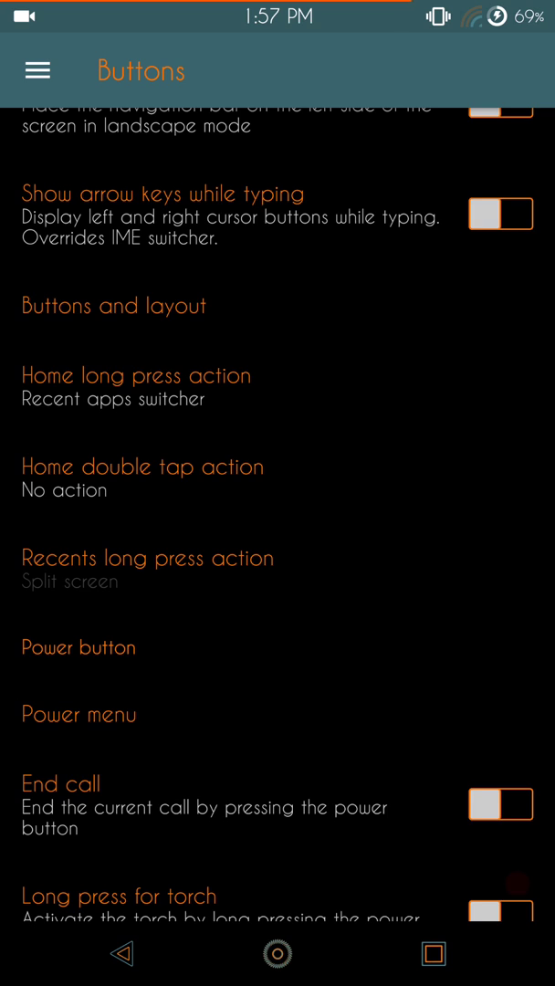
{"action": "scroll", "scroll_direction": "down", "scroll_amount": 3}
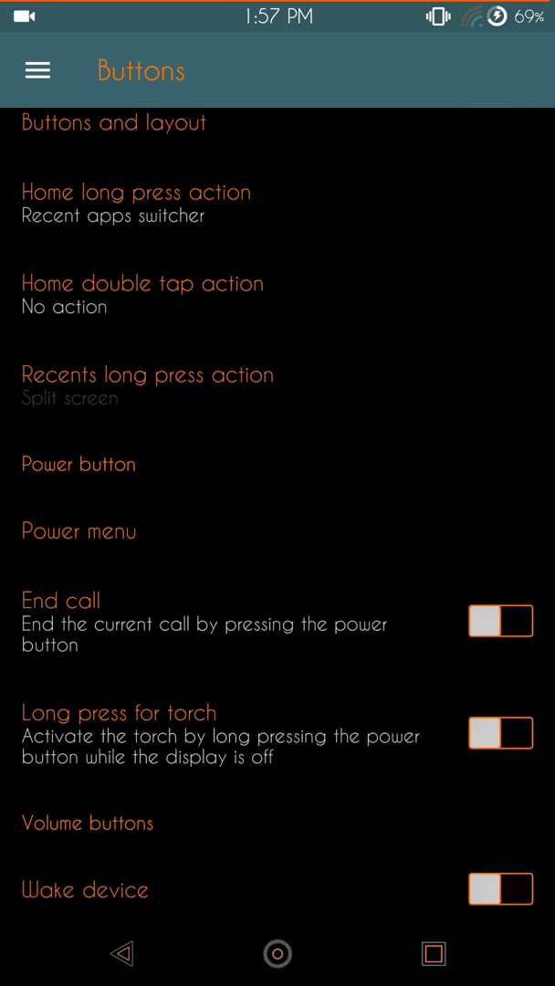
{"action": "scroll", "scroll_direction": "down", "scroll_amount": 3}
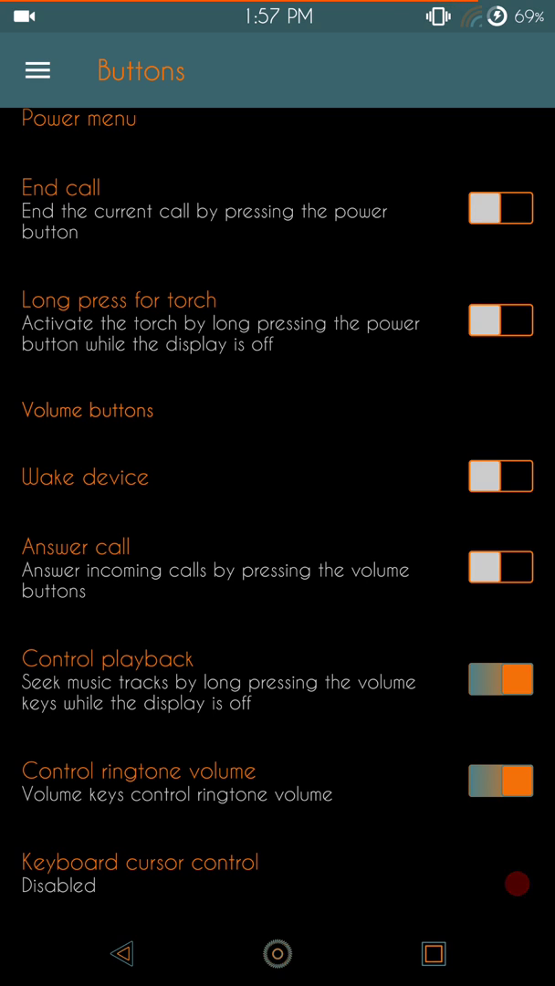
{"action": "scroll", "scroll_direction": "down", "scroll_amount": 3}
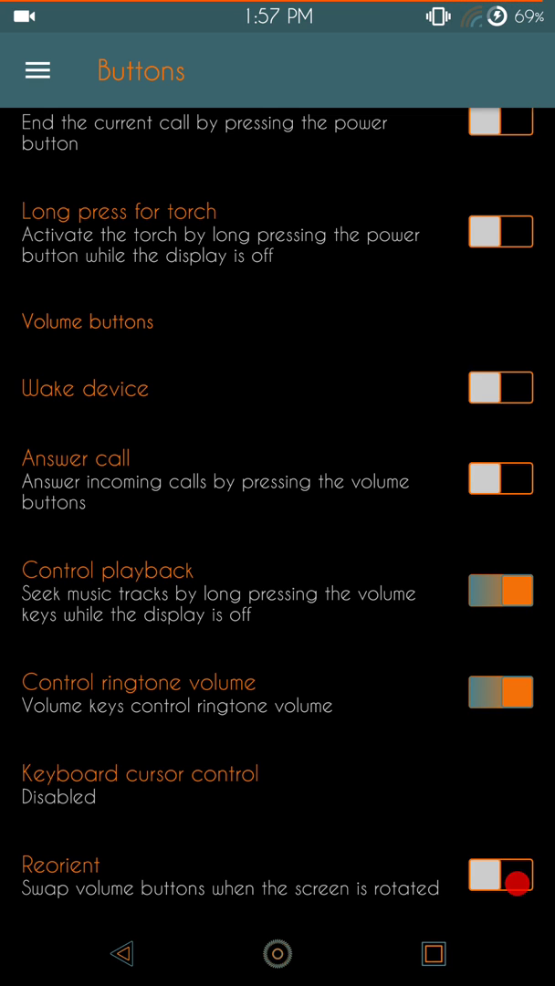
{"action": "left_click", "coordinate": [38, 70]}
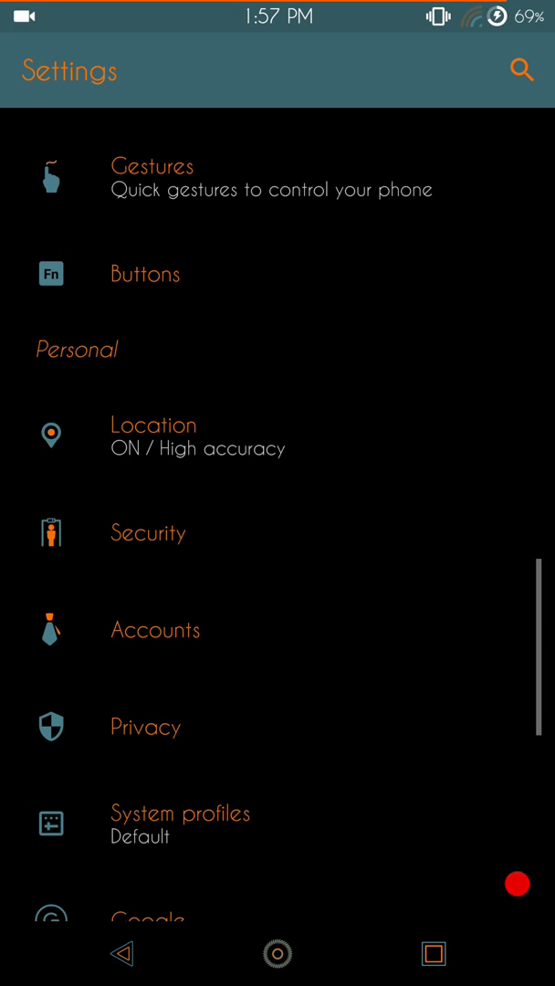
View the Privacy settings page, then leave it.
{"action": "scroll", "scroll_direction": "down", "scroll_amount": 3}
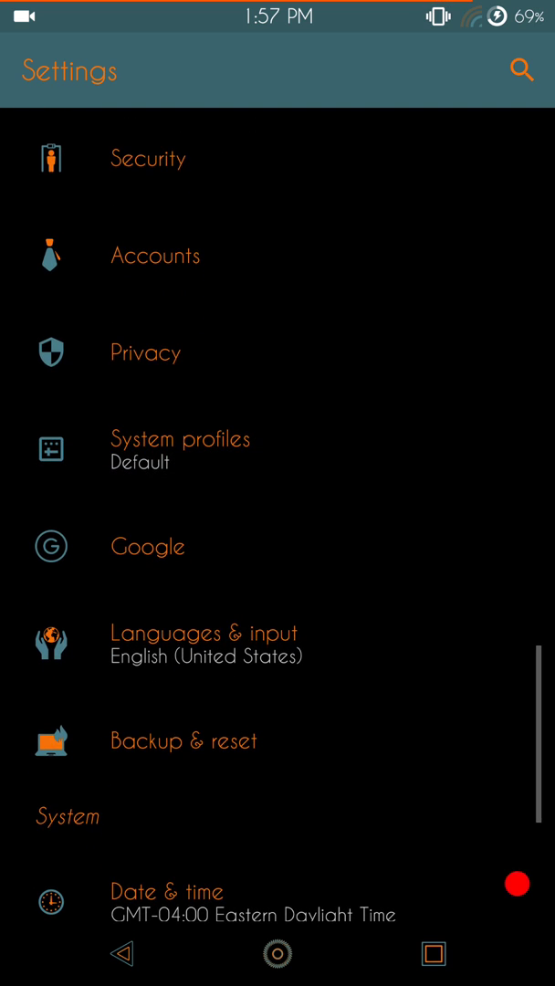
{"action": "left_click", "coordinate": [145, 353]}
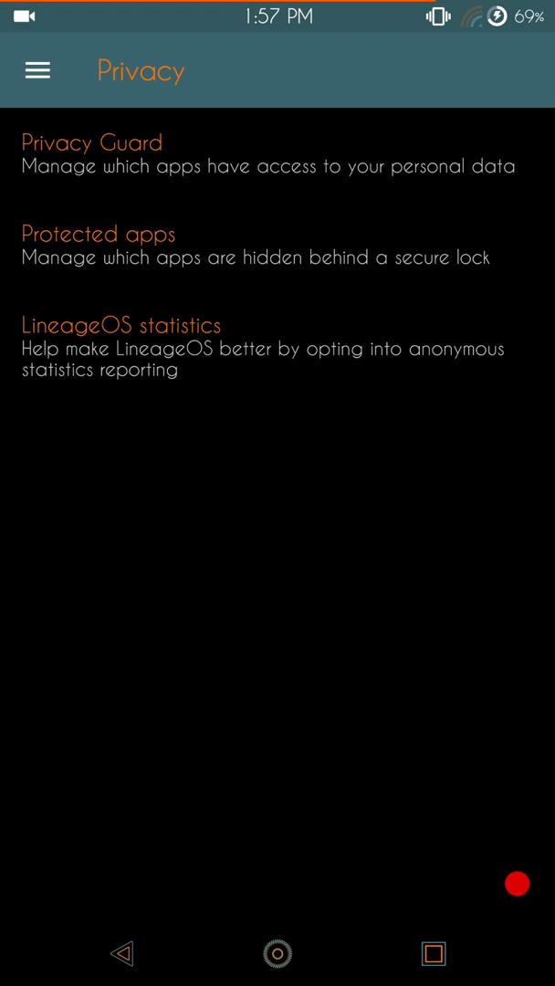
{"action": "left_click", "coordinate": [122, 953]}
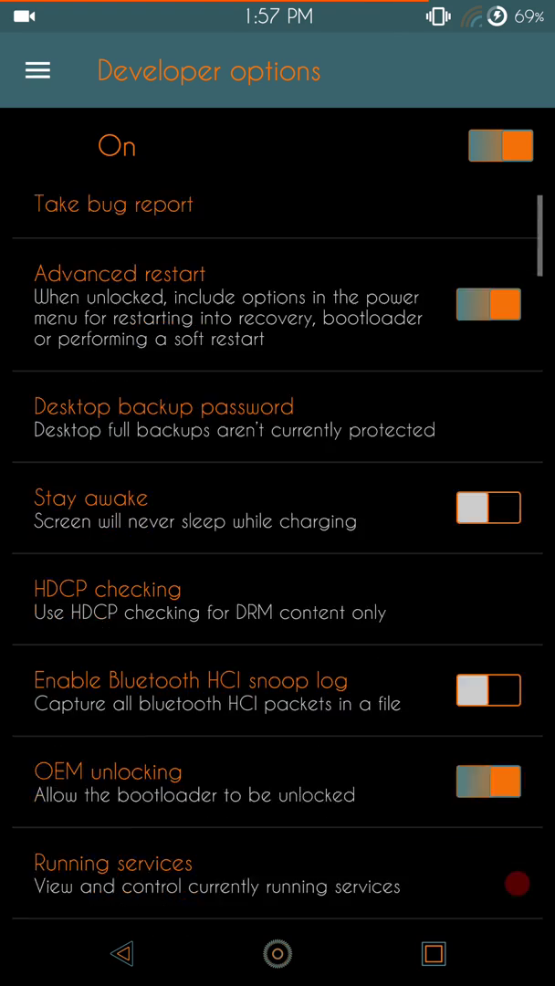
Scroll Developer options past debugging, networking, input and drawing to the 1x animation scales.
{"action": "scroll", "scroll_direction": "down", "scroll_amount": 3}
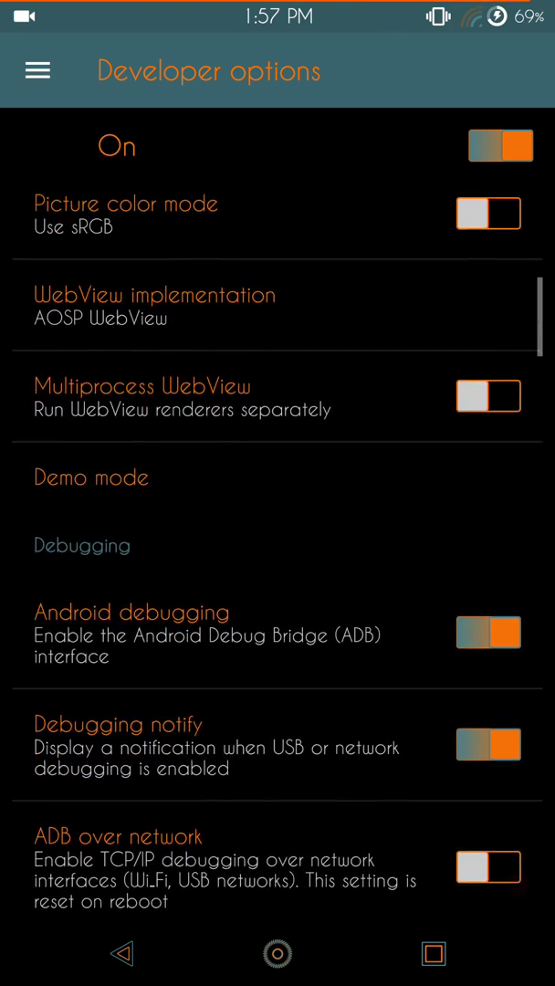
{"action": "scroll", "scroll_direction": "down", "scroll_amount": 3}
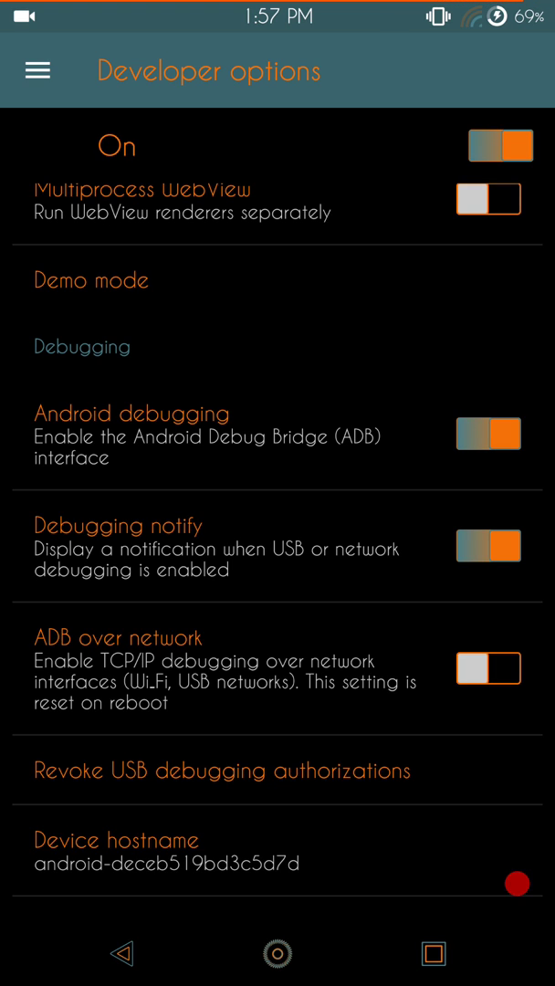
{"action": "left_click", "coordinate": [487, 434]}
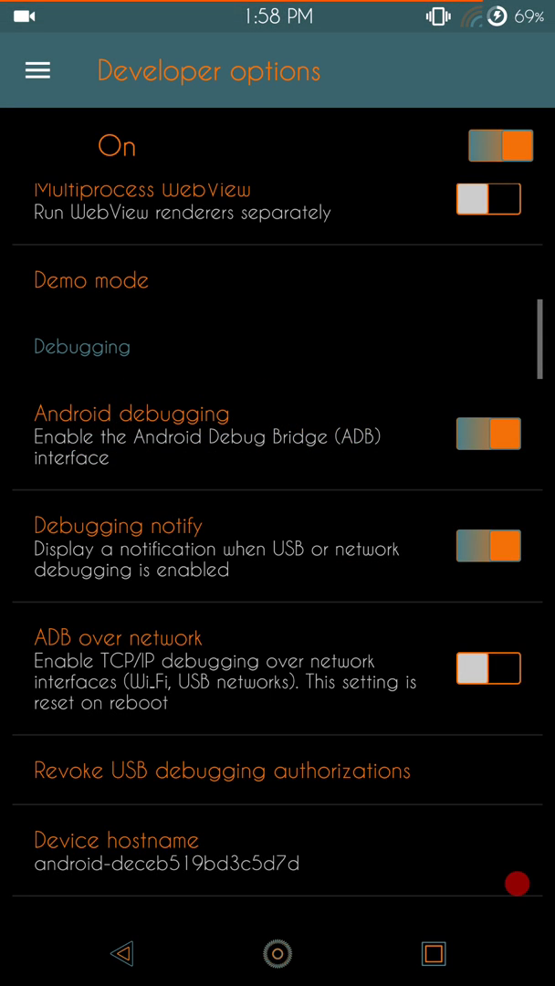
{"action": "scroll", "scroll_direction": "down", "scroll_amount": 3}
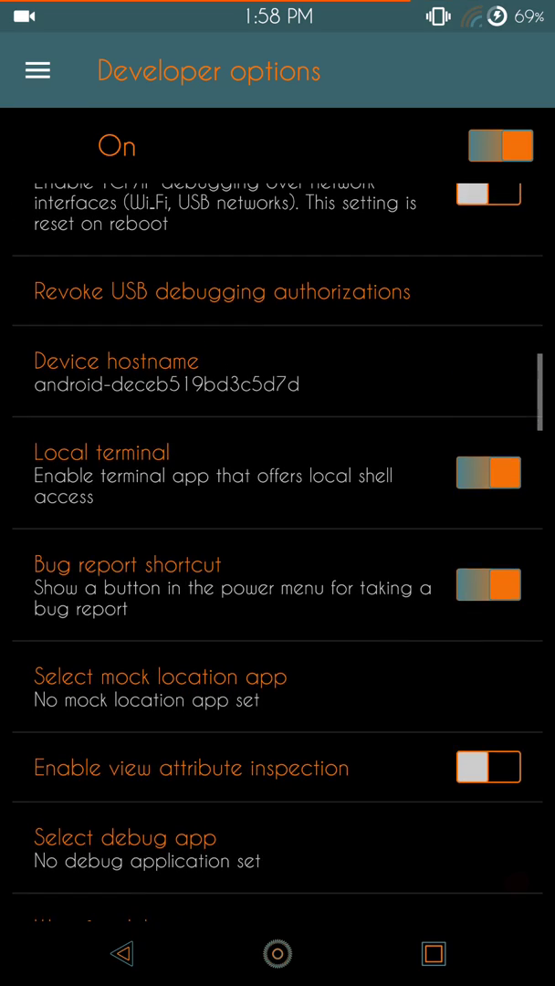
{"action": "scroll", "scroll_direction": "down", "scroll_amount": 3}
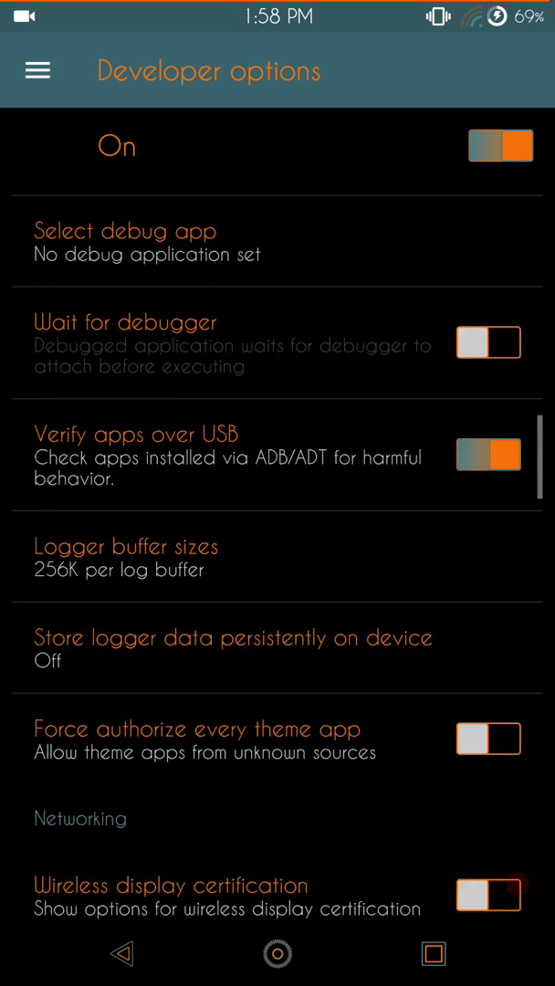
{"action": "scroll", "scroll_direction": "down", "scroll_amount": 3}
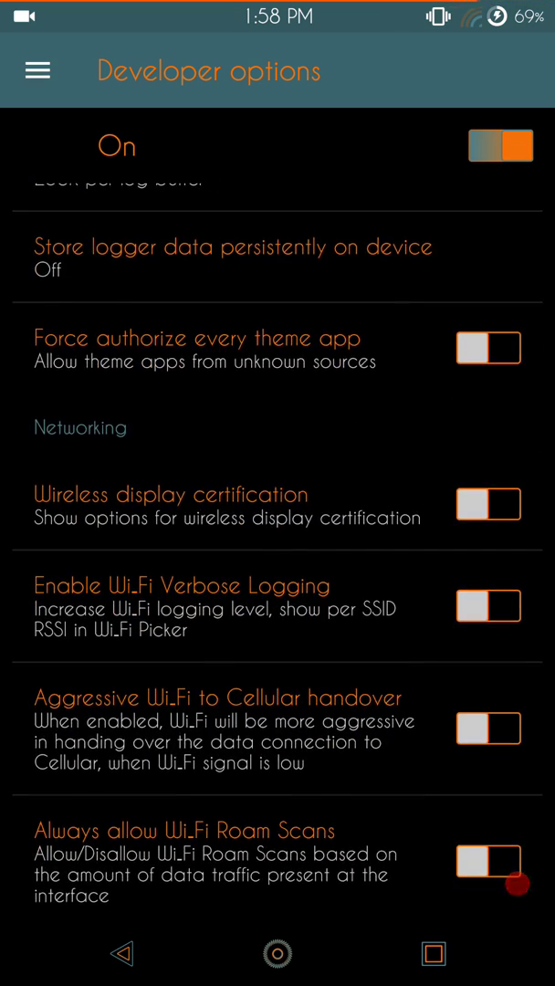
{"action": "scroll", "scroll_direction": "down", "scroll_amount": 3}
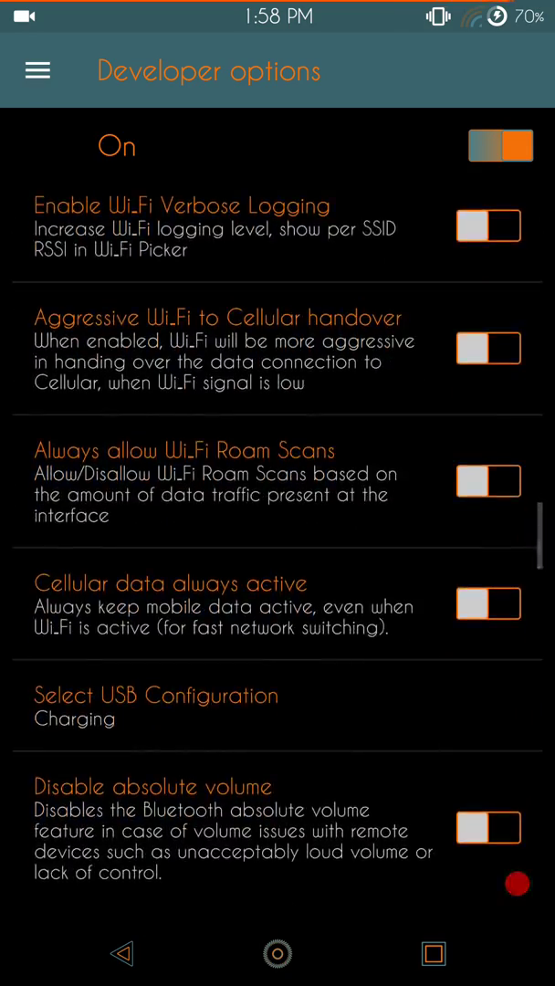
{"action": "scroll", "scroll_direction": "down", "scroll_amount": 3}
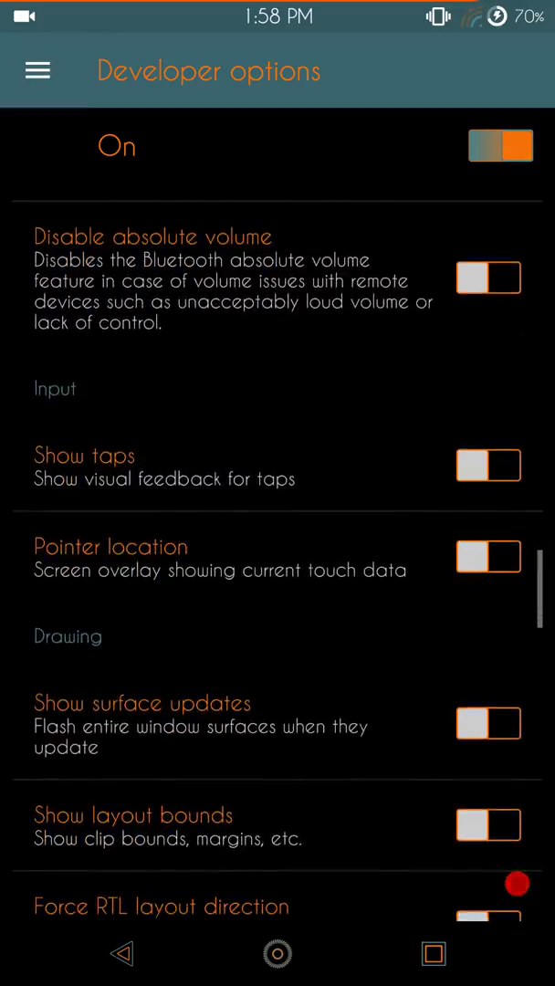
{"action": "scroll", "scroll_direction": "down", "scroll_amount": 3}
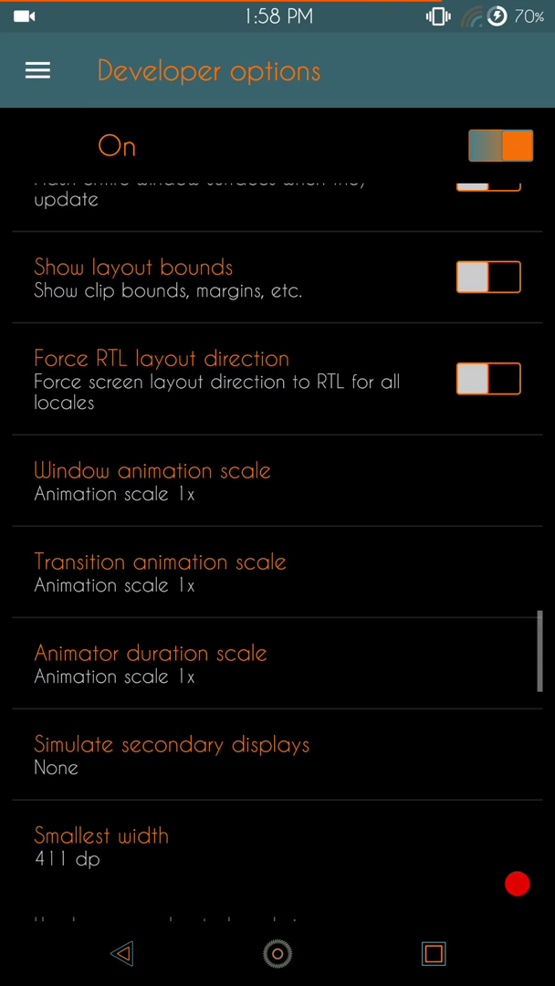
Set Window animation scale and Transition animation scale both to .5x.
{"action": "left_click", "coordinate": [153, 470]}
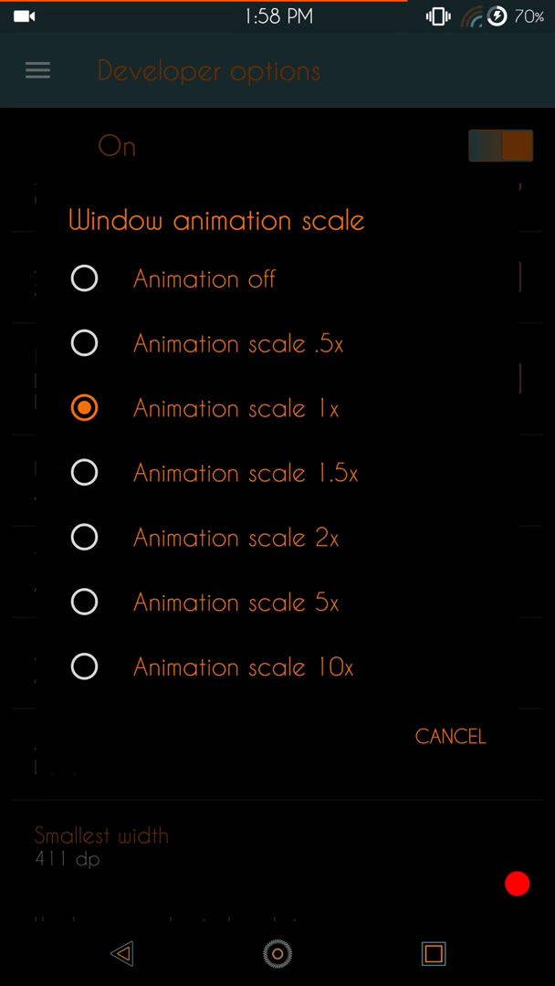
{"action": "left_click", "coordinate": [239, 344]}
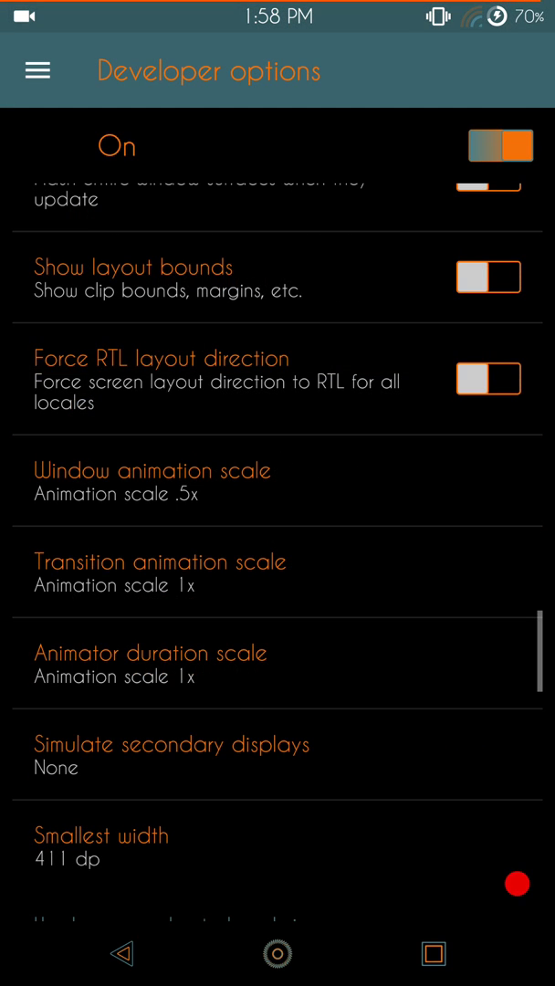
{"action": "left_click", "coordinate": [160, 572]}
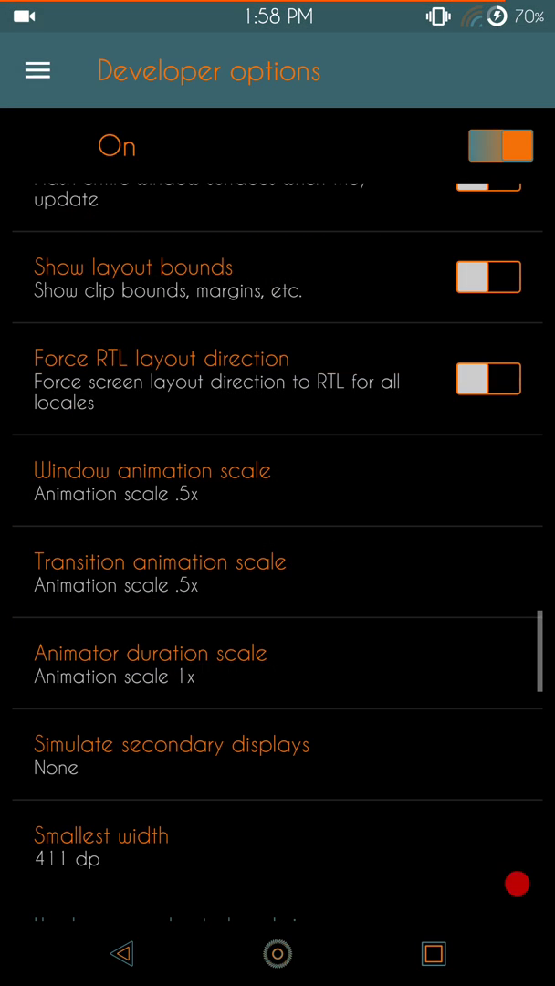
{"action": "left_click", "coordinate": [150, 652]}
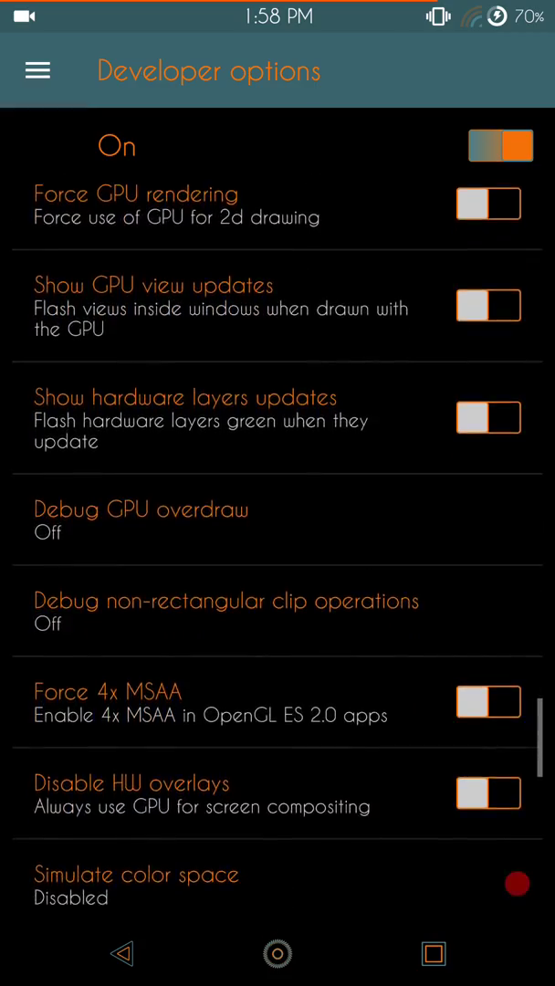
{"action": "scroll", "scroll_direction": "down", "scroll_amount": 3}
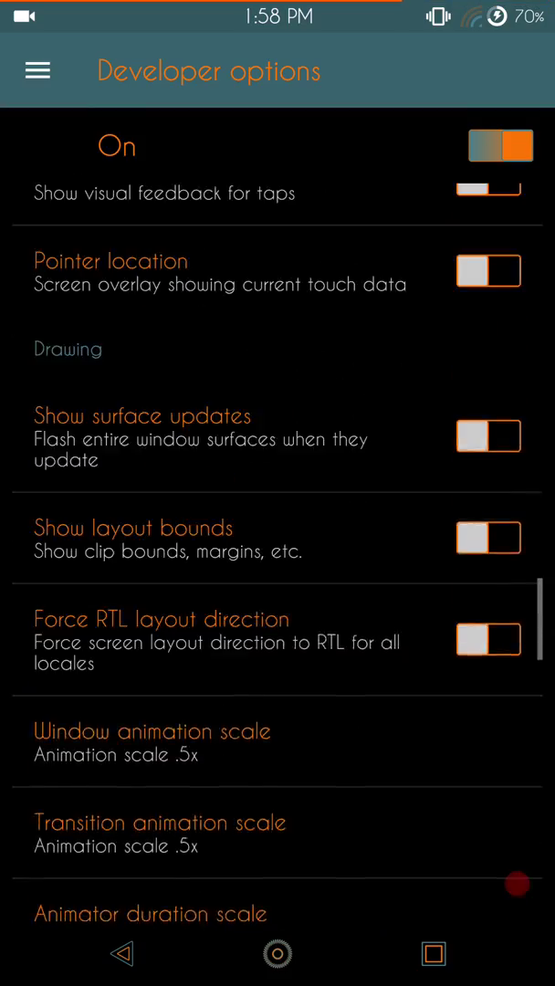
{"action": "scroll", "scroll_direction": "down", "scroll_amount": 3}
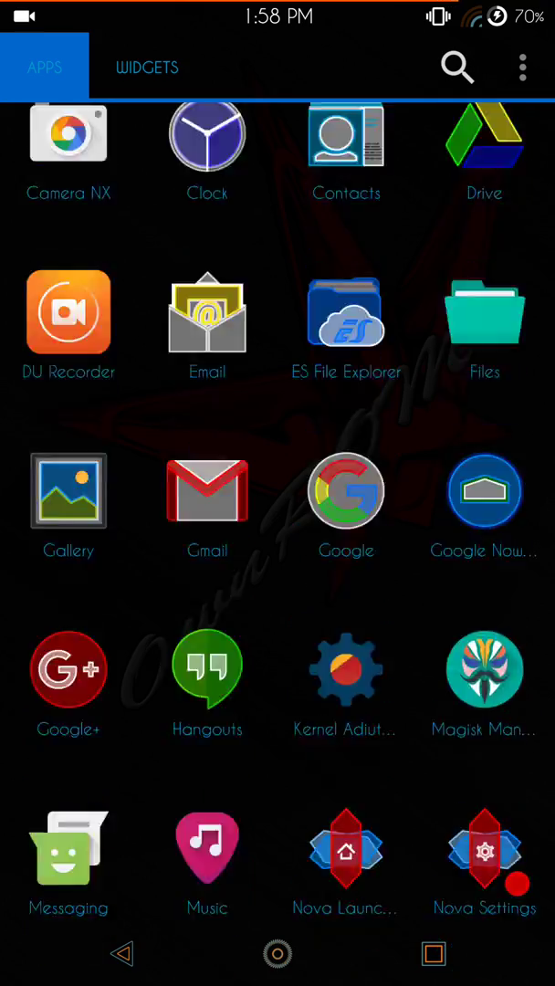
Scroll through the installed apps in the Nova Launcher app drawer.
{"action": "scroll", "scroll_direction": "down", "scroll_amount": 3}
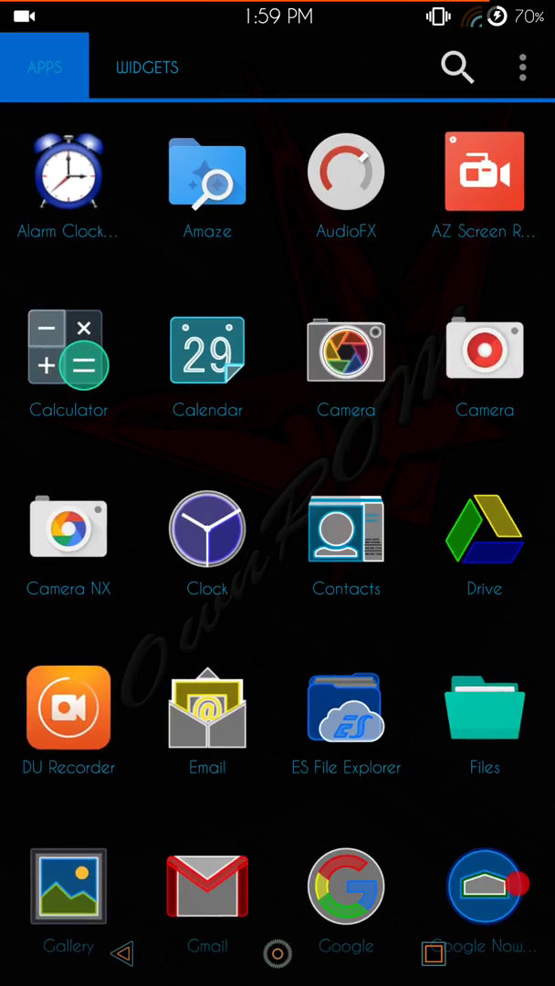
{"action": "scroll", "scroll_direction": "down", "scroll_amount": 3}
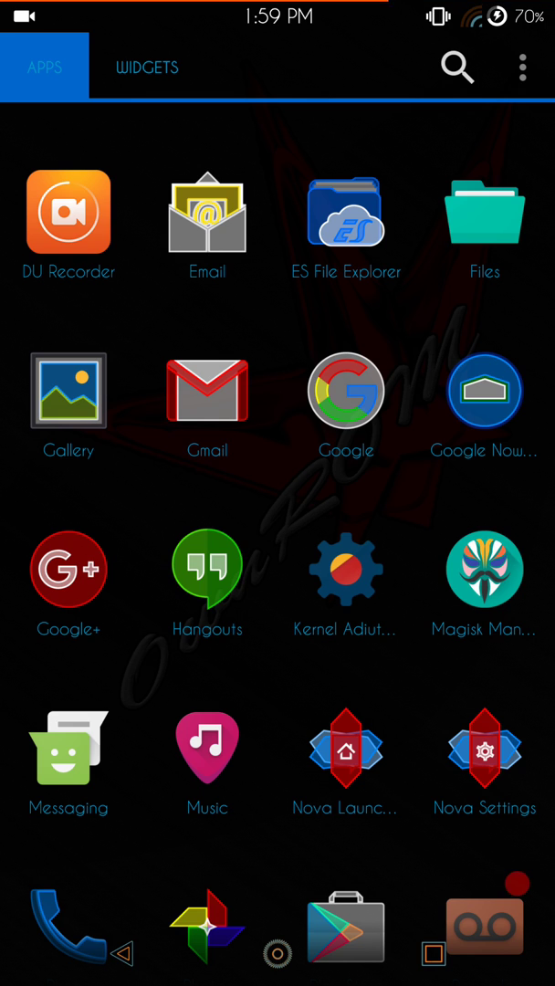
{"action": "scroll", "scroll_direction": "down", "scroll_amount": 3}
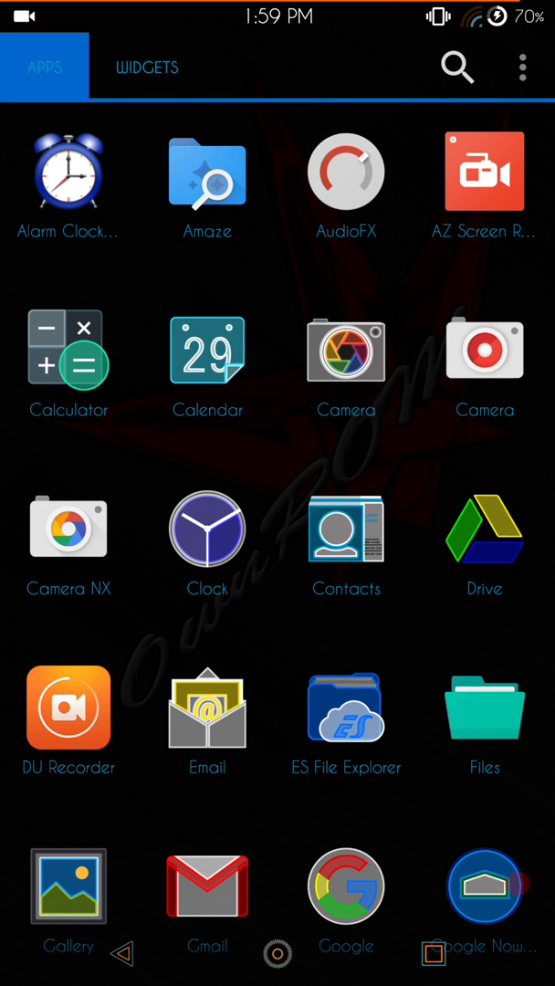